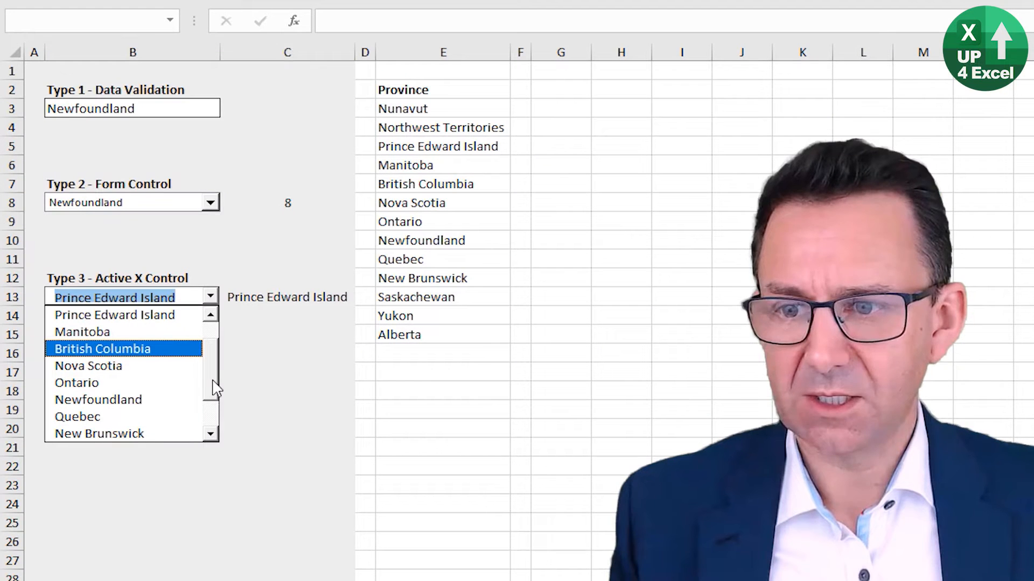
- Scroll the working sheet up to show the province list and orders table
{"action": "scroll", "scroll_direction": "up", "scroll_amount": 3}
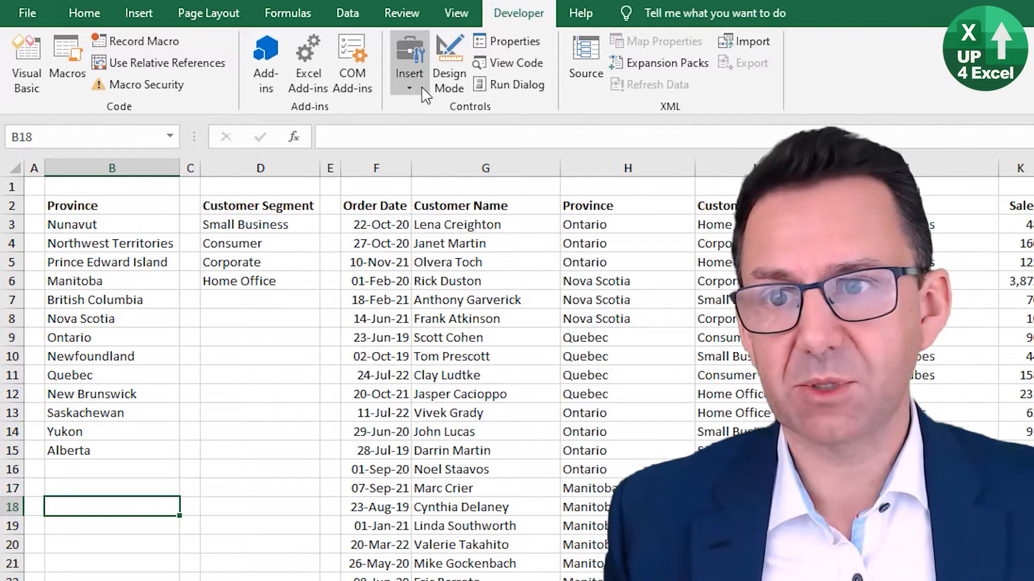
- Insert an empty ActiveX combo box over B18 from Developer > Insert and try its list
{"action": "left_click", "coordinate": [409, 72]}
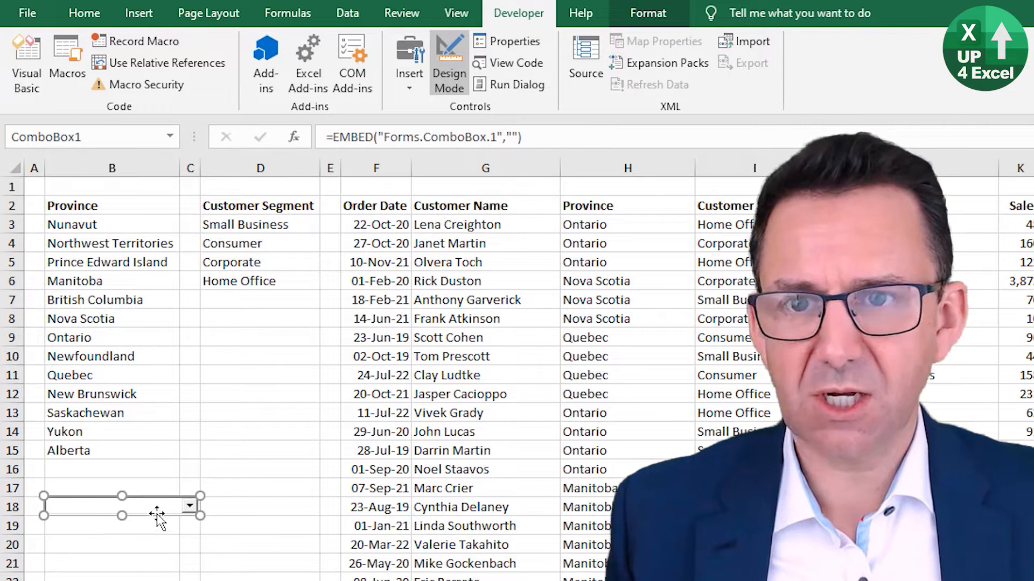
{"action": "mouse_move", "coordinate": [101, 520]}
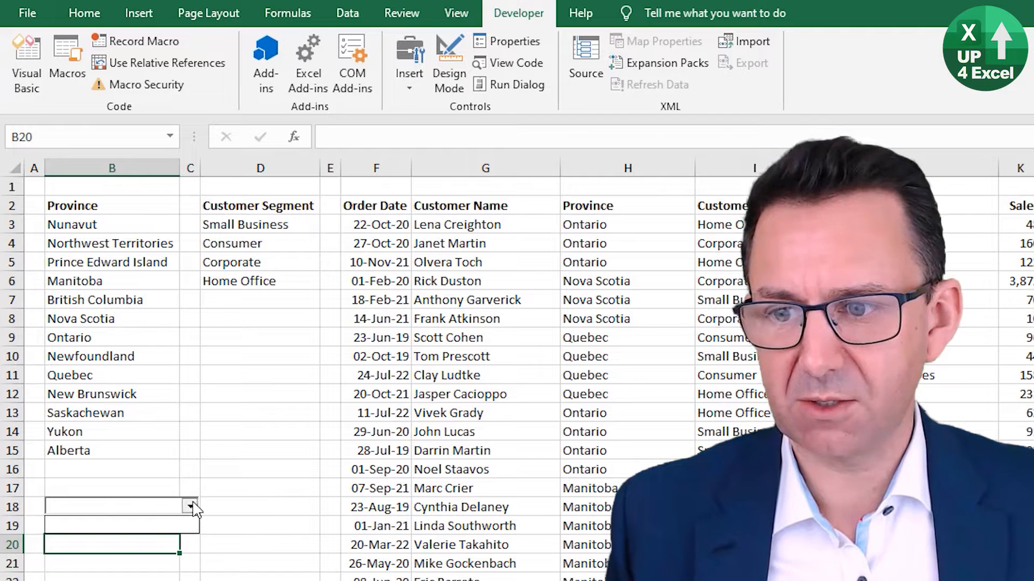
{"action": "left_click", "coordinate": [110, 563]}
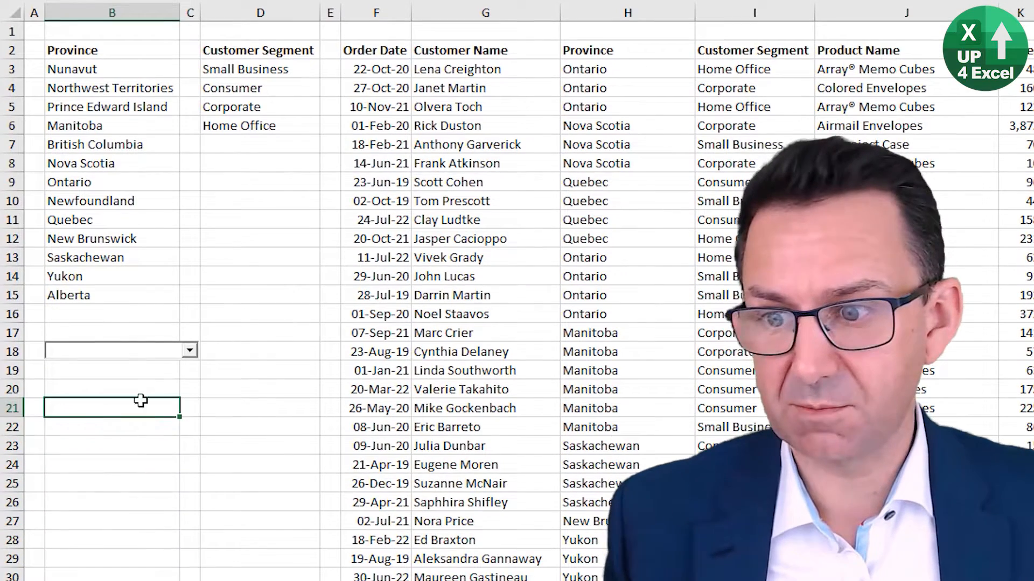
- Browse Format Control's Size, Protection, Properties and Alt Text pages, finding no list source
{"action": "right_click", "coordinate": [120, 349]}
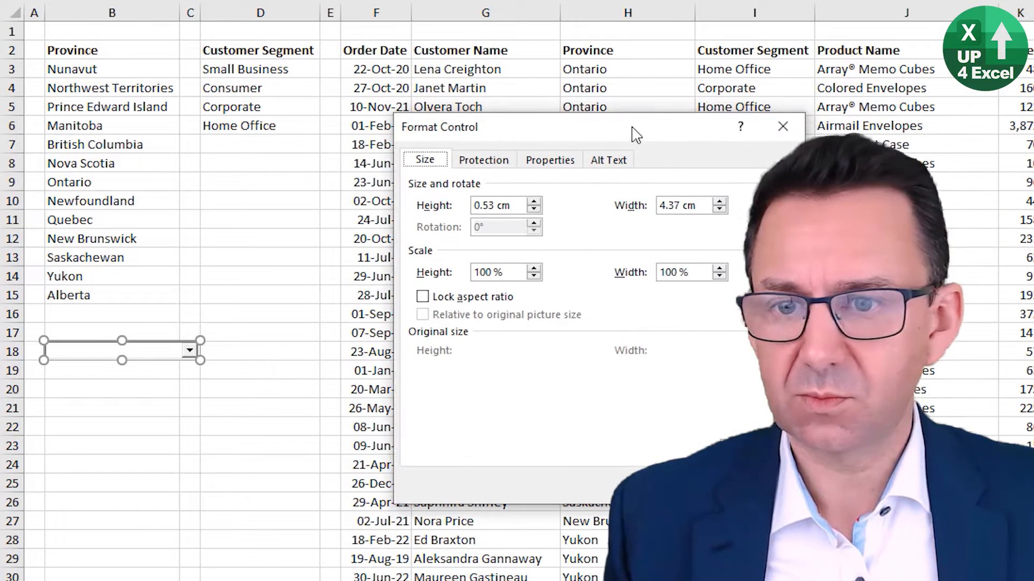
{"action": "left_click", "coordinate": [472, 159]}
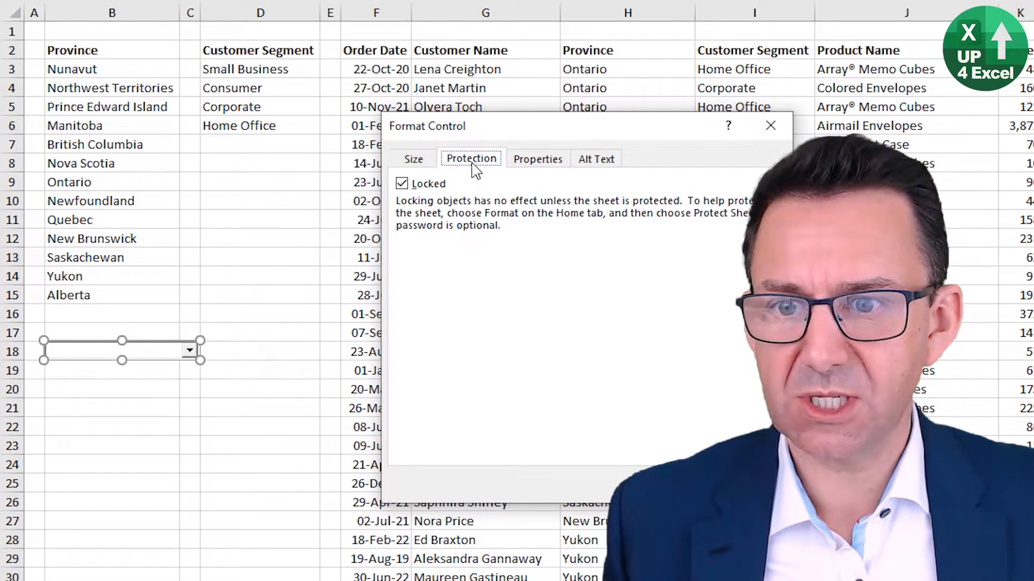
{"action": "left_click", "coordinate": [538, 158]}
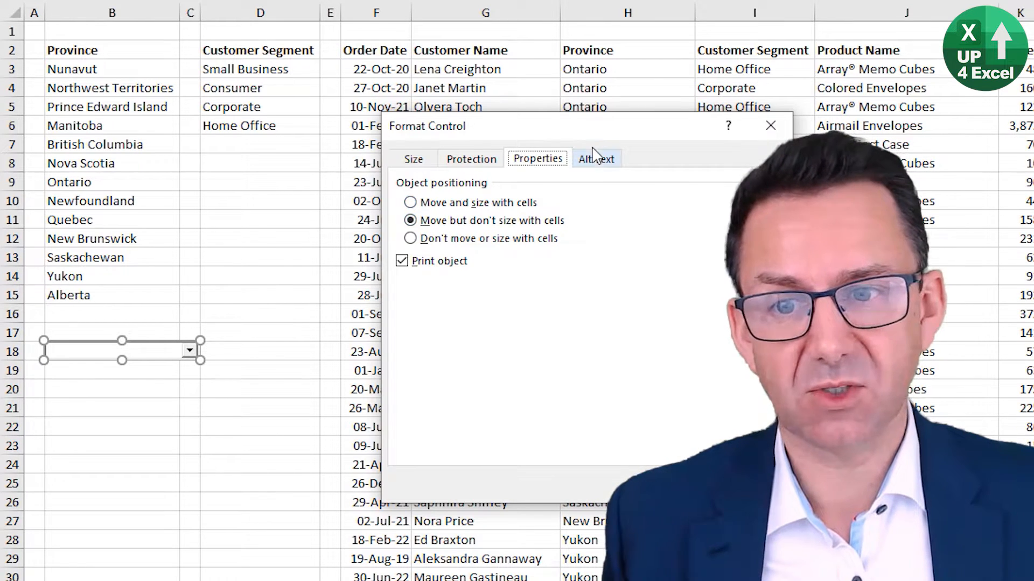
{"action": "left_click", "coordinate": [596, 159]}
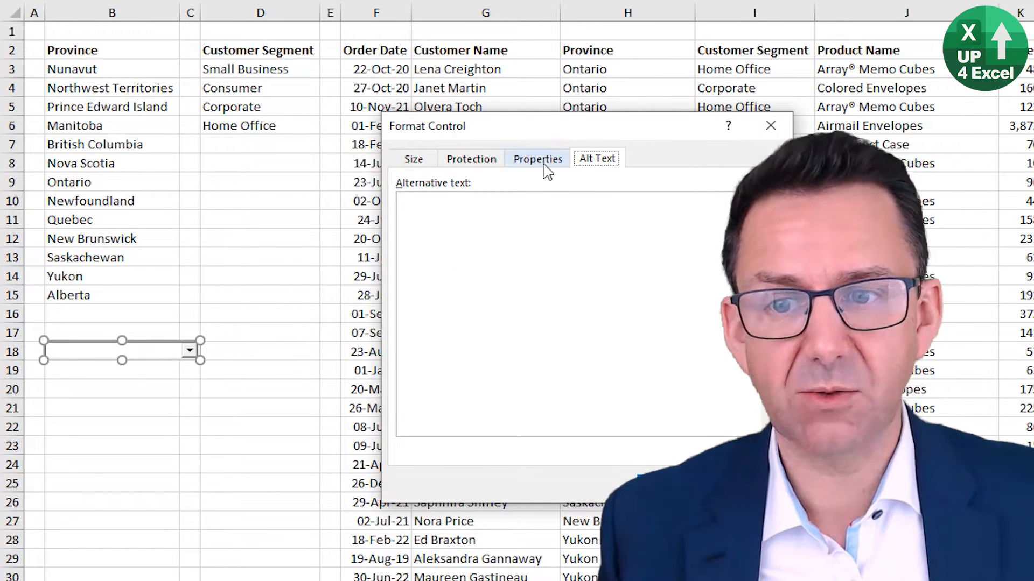
{"action": "left_click", "coordinate": [413, 158]}
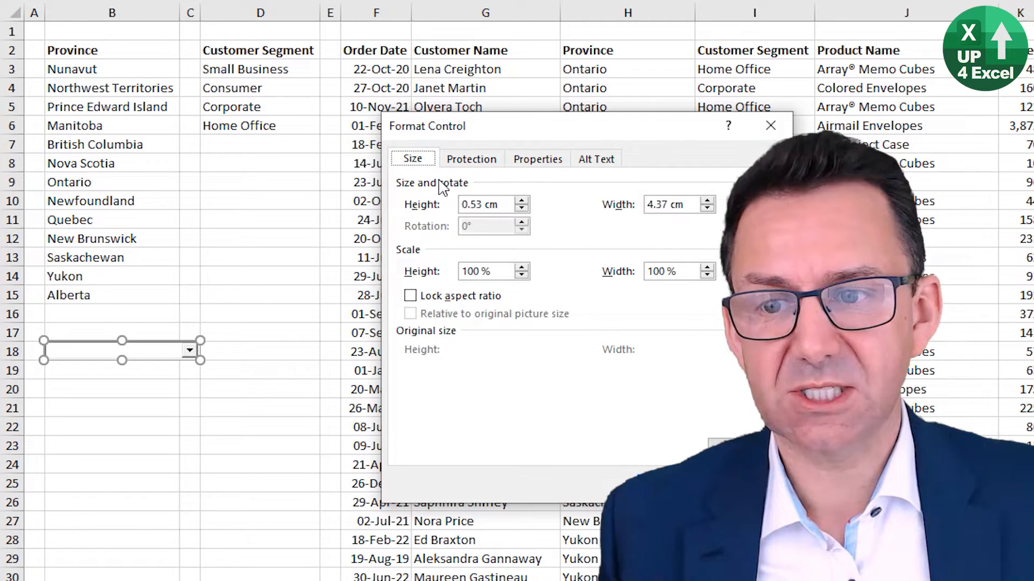
{"action": "left_click", "coordinate": [595, 158]}
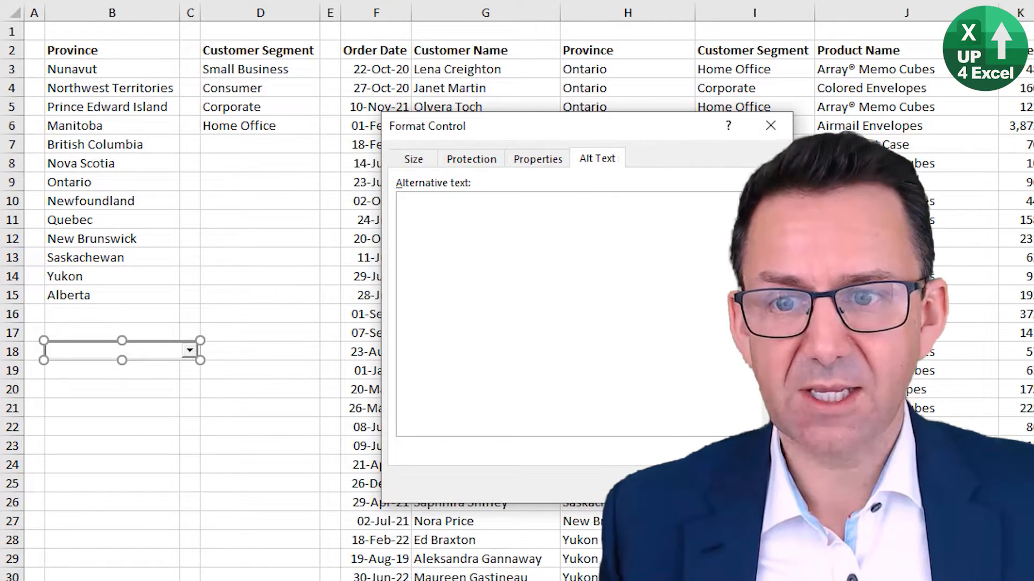
- Show the combo box's Properties window and move it aside to uncover the sheet
{"action": "right_click", "coordinate": [121, 350]}
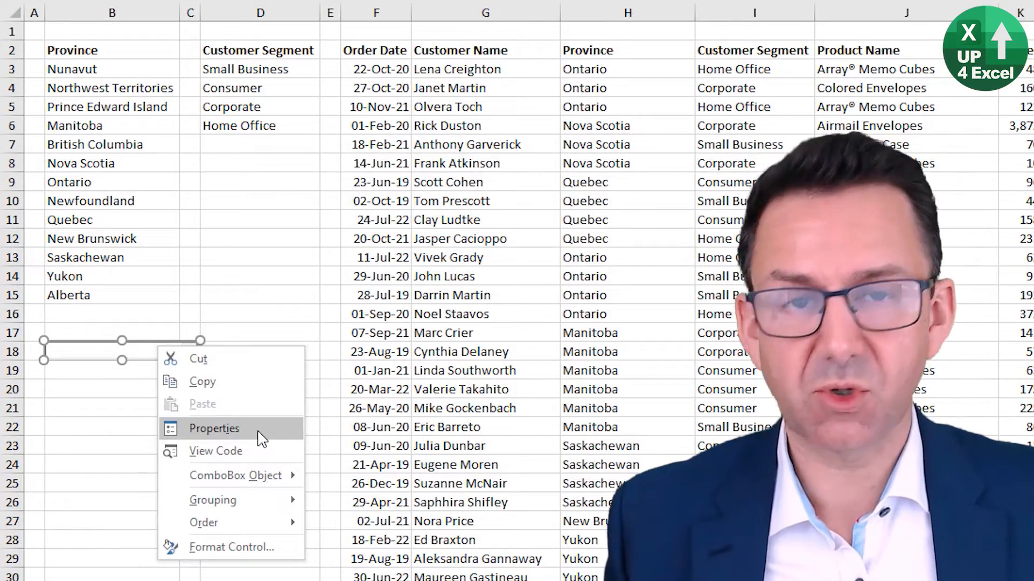
{"action": "left_click", "coordinate": [213, 428]}
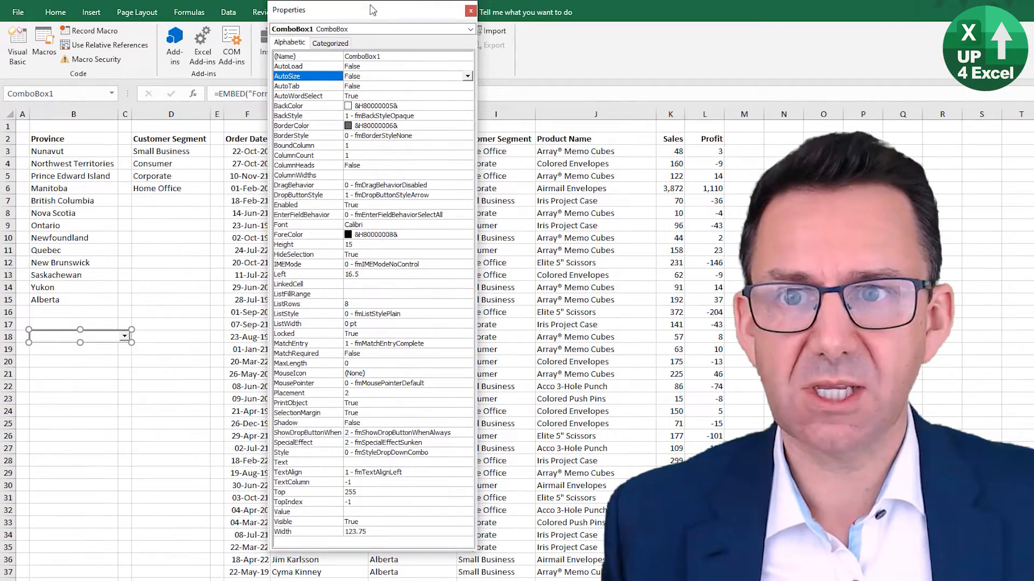
{"action": "left_click_drag", "start_coordinate": [370, 10], "coordinate": [323, 32]}
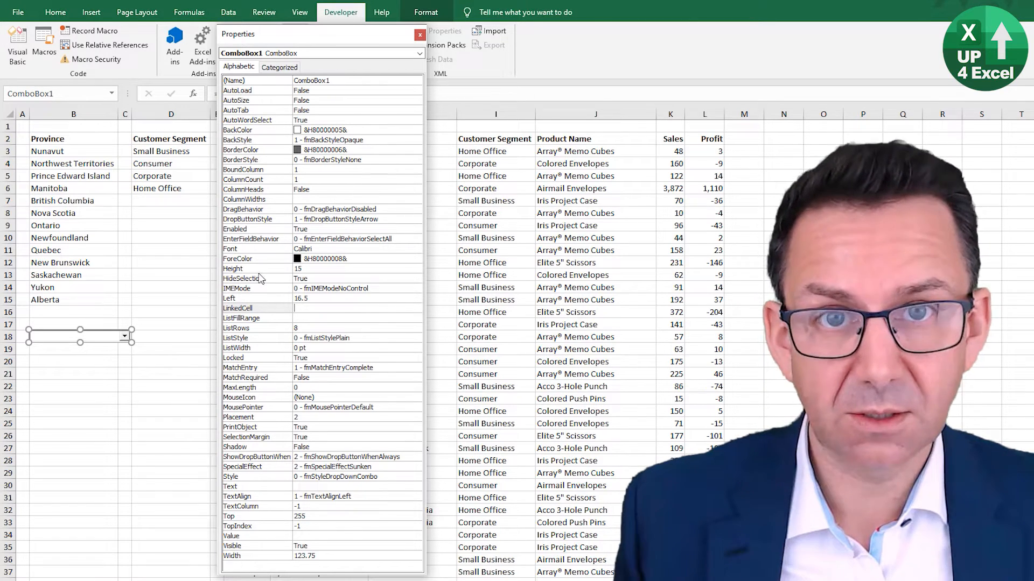
{"action": "mouse_move", "coordinate": [221, 415]}
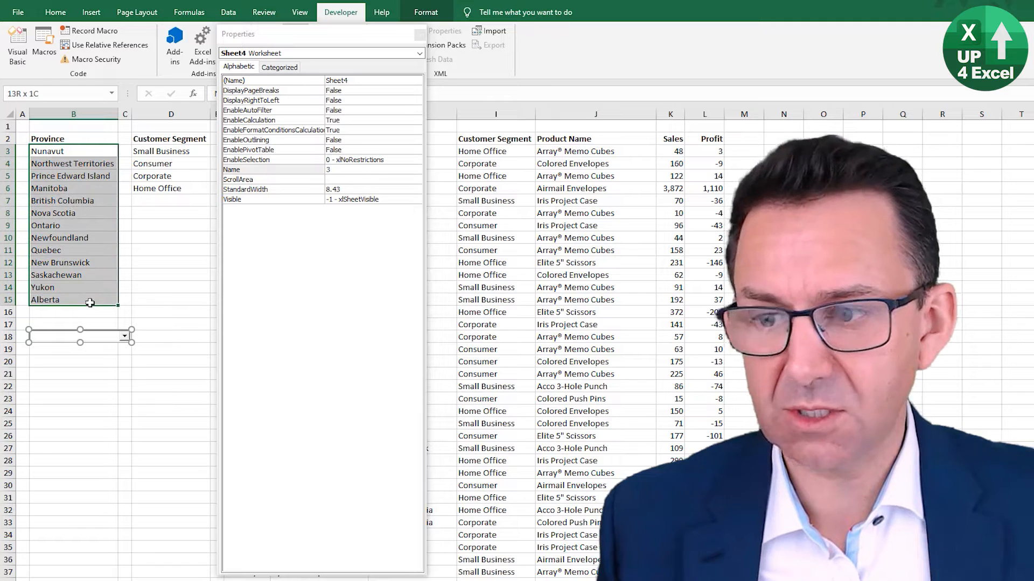
{"action": "left_click", "coordinate": [78, 336]}
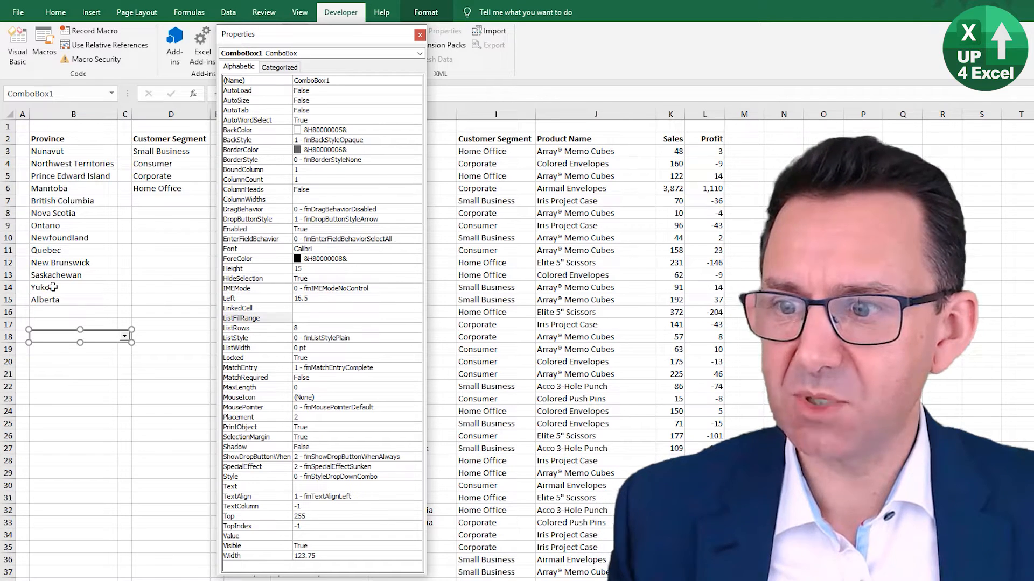
- Set ListFillRange to B3:B15 with LinkedCell D18, then close the property list
{"action": "left_click", "coordinate": [358, 319]}
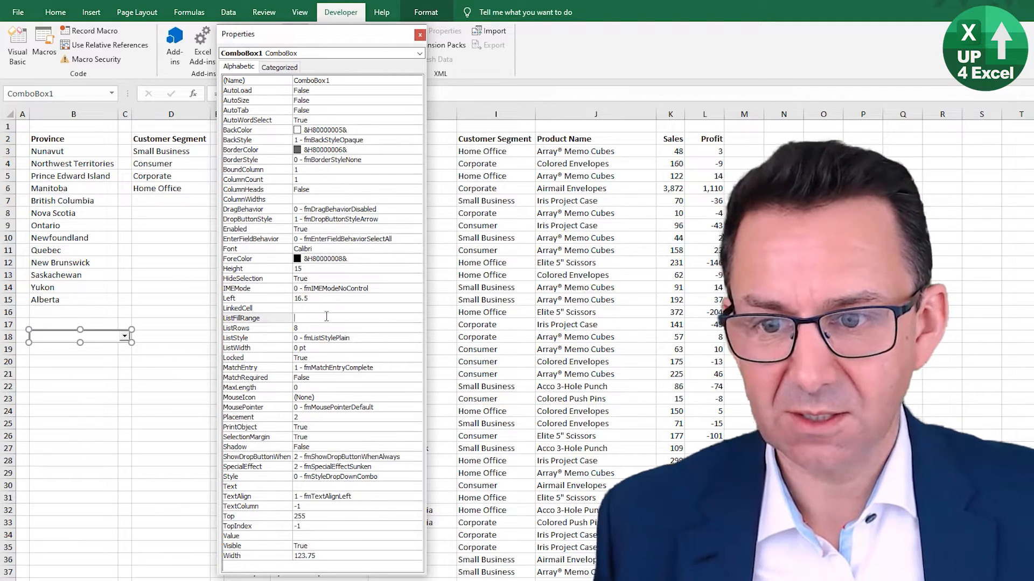
{"action": "type", "text": "B3"}
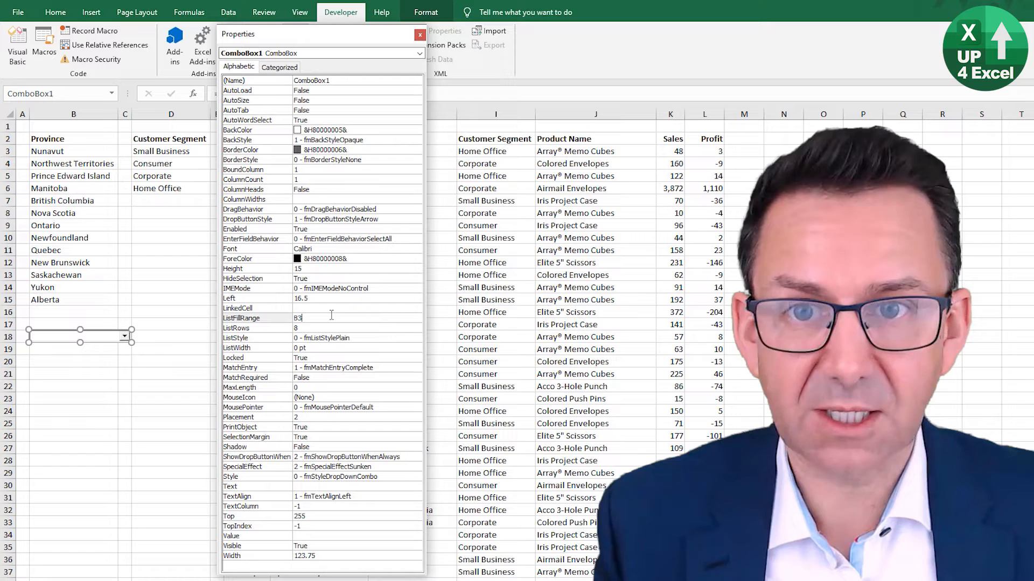
{"action": "type", "text": ":"}
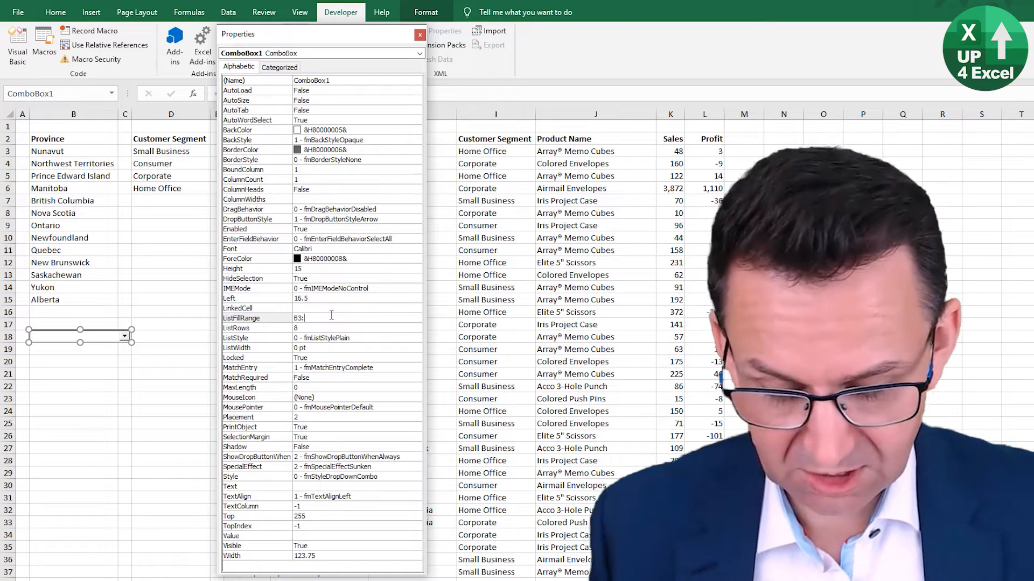
{"action": "type", "text": "B3:B15"}
{"action": "left_click", "coordinate": [357, 308]}
{"action": "type", "text": "D1"}
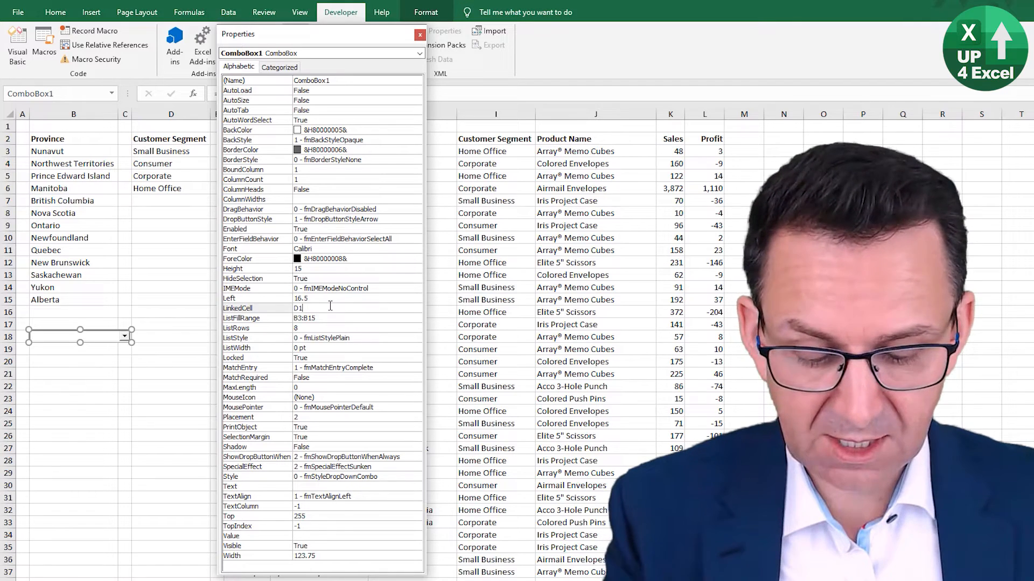
{"action": "left_click", "coordinate": [170, 348]}
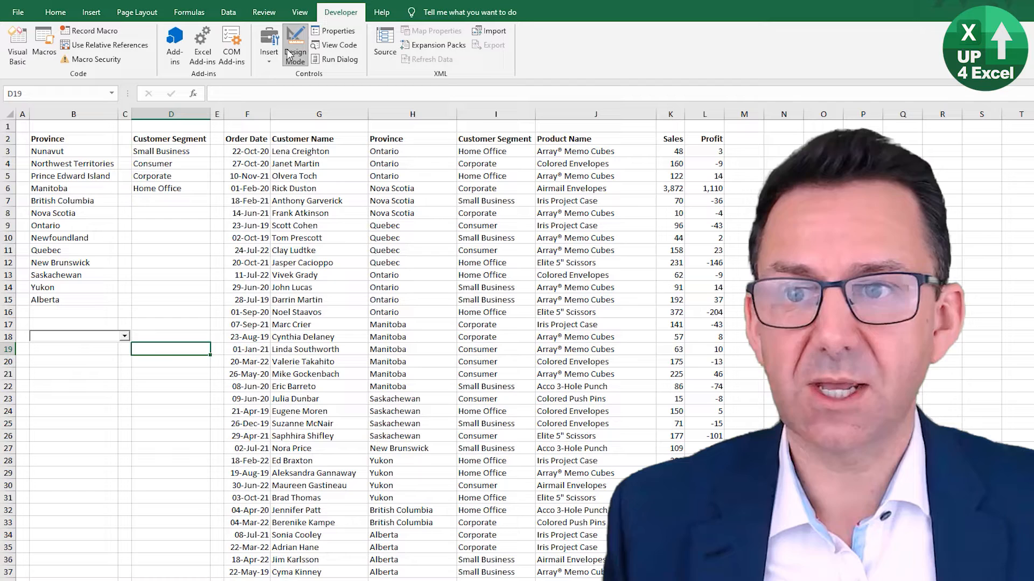
- Out of design mode, pick Nova Scotia, Newfoundland, then New Brunswick, each written to D18
{"action": "left_click", "coordinate": [295, 45]}
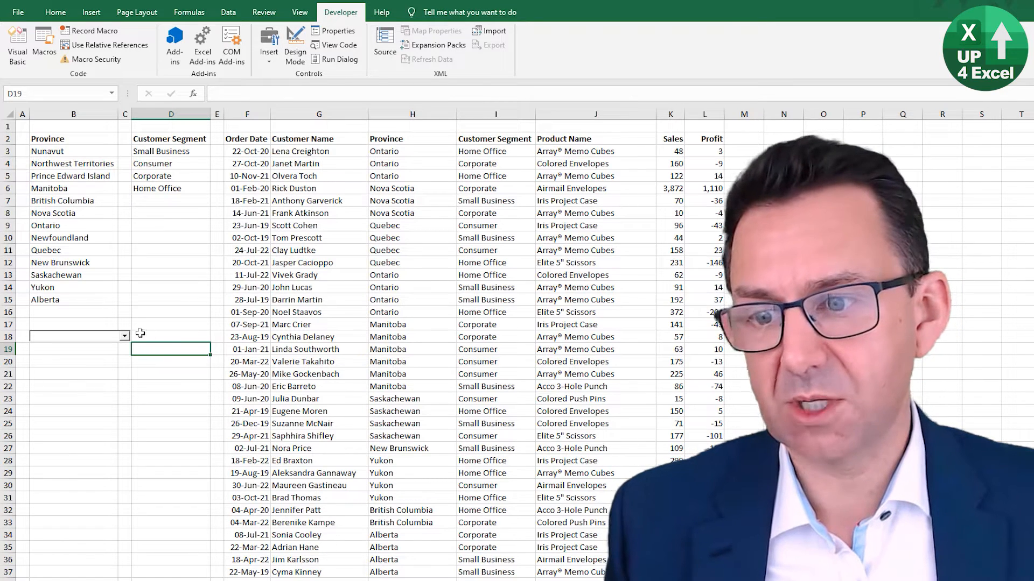
{"action": "left_click", "coordinate": [121, 337]}
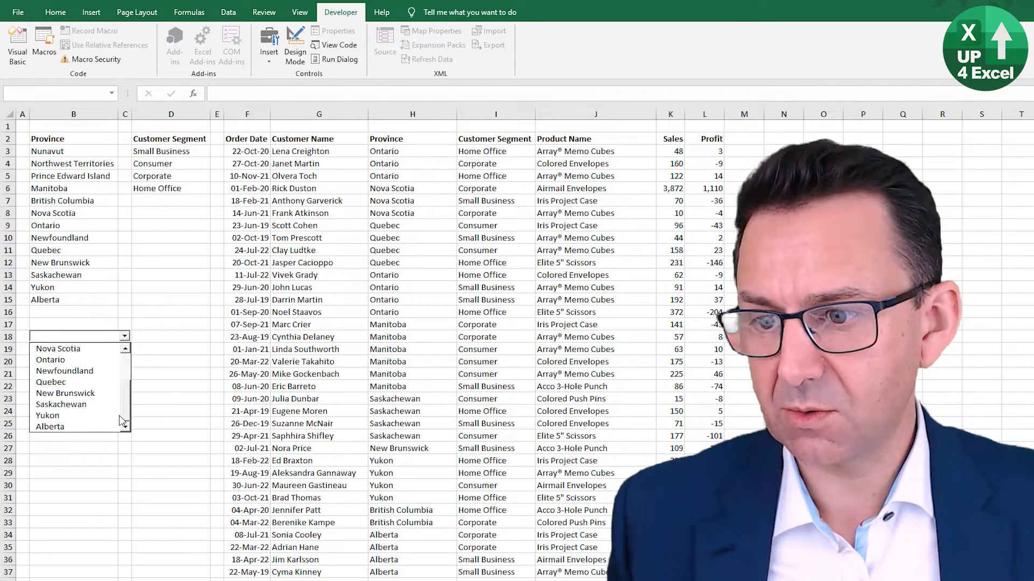
{"action": "left_click", "coordinate": [57, 347]}
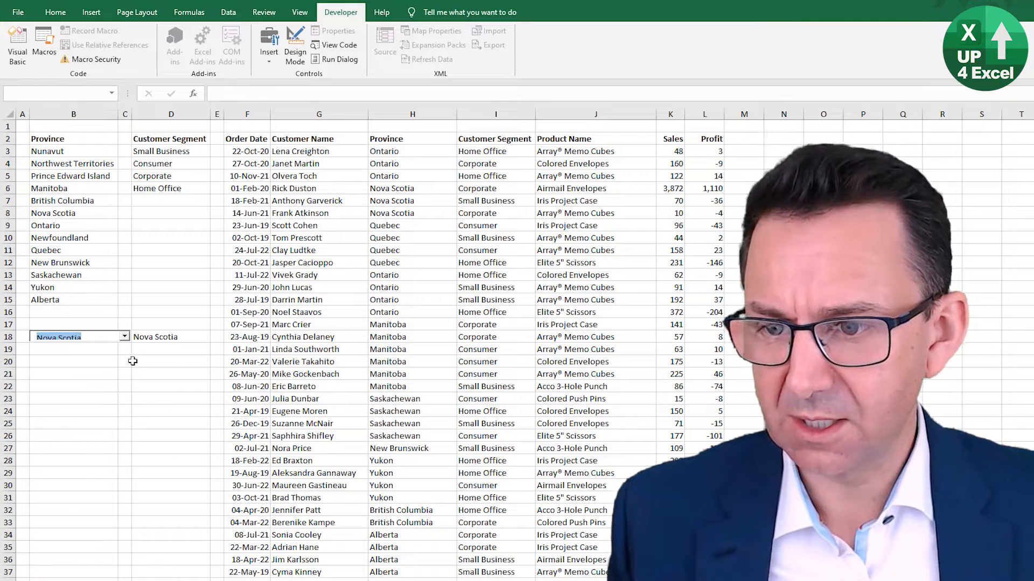
{"action": "left_click", "coordinate": [170, 337]}
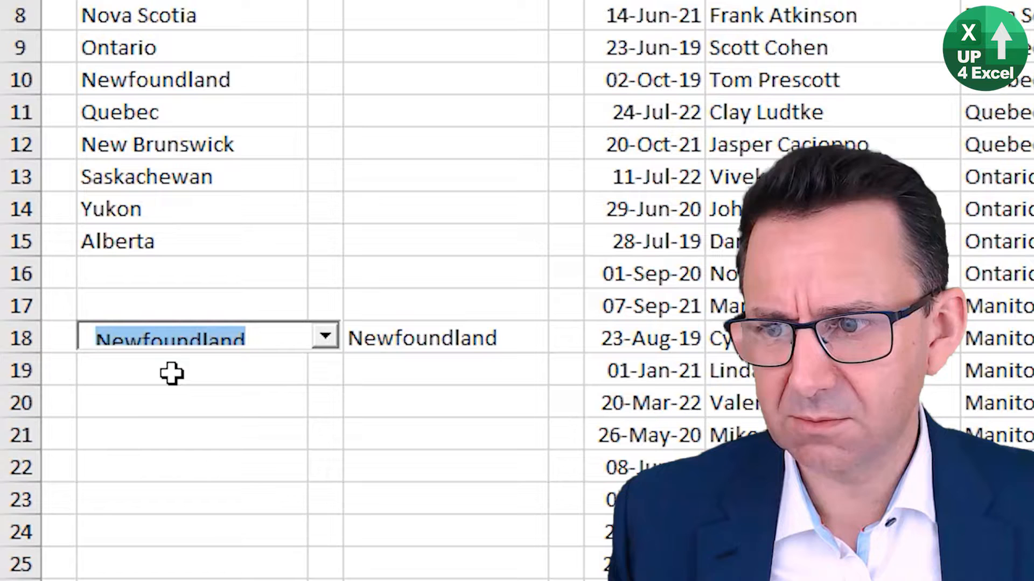
{"action": "left_click", "coordinate": [324, 337]}
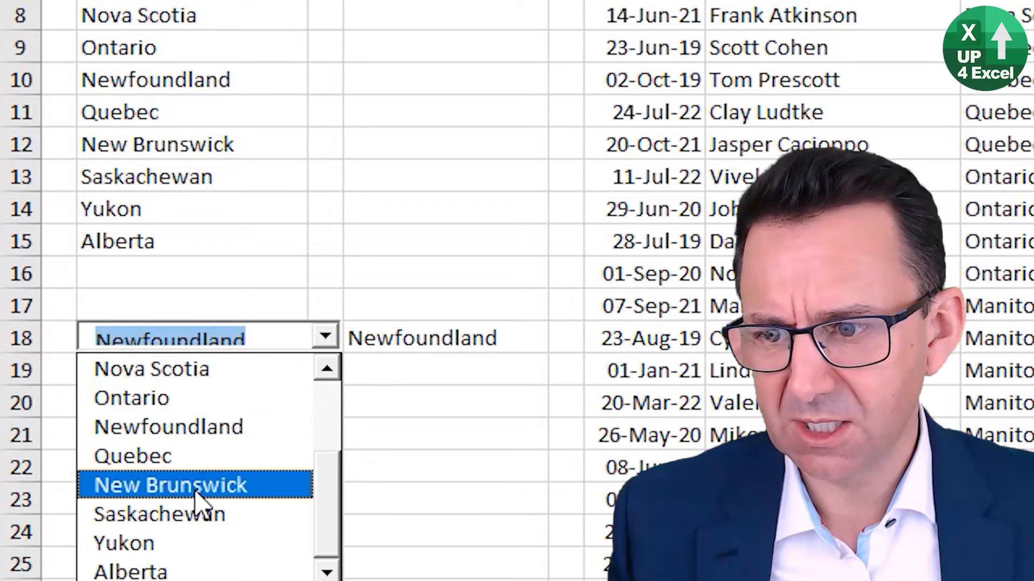
{"action": "left_click", "coordinate": [170, 486]}
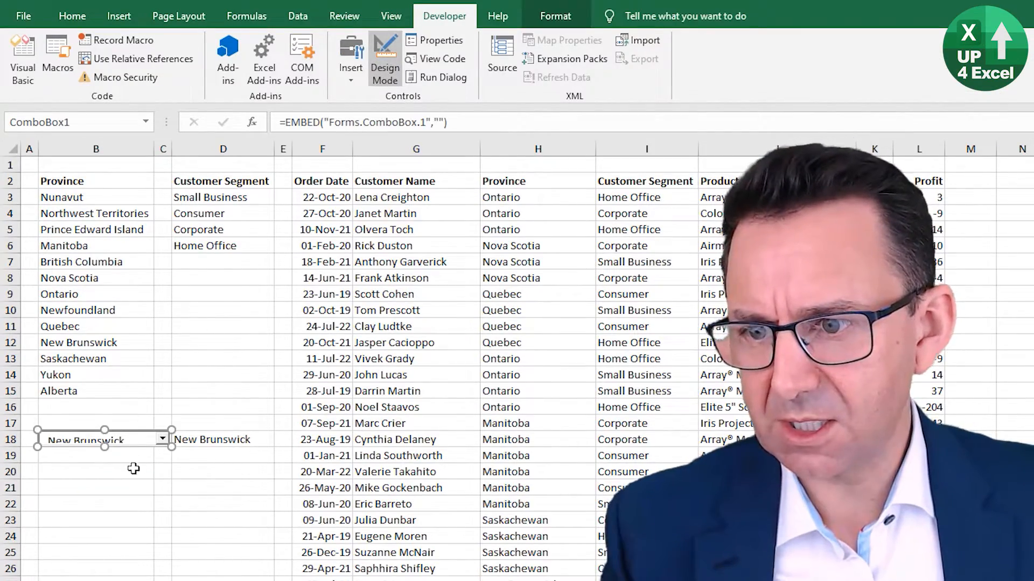
- Give the combo box SpecialEffect 0-Flat and BorderStyle 1-Single, checking the new border
{"action": "right_click", "coordinate": [102, 440]}
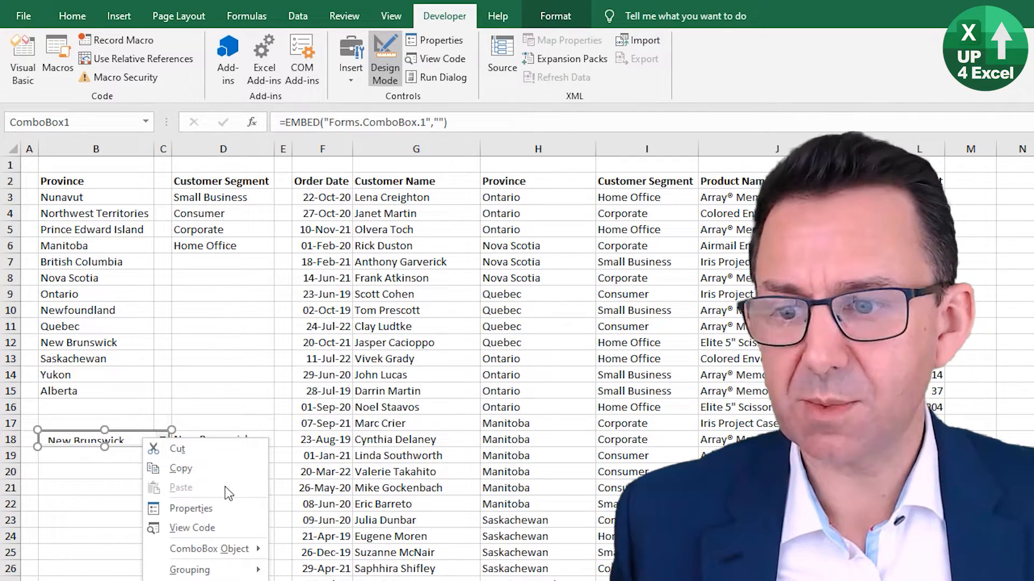
{"action": "left_click", "coordinate": [191, 508]}
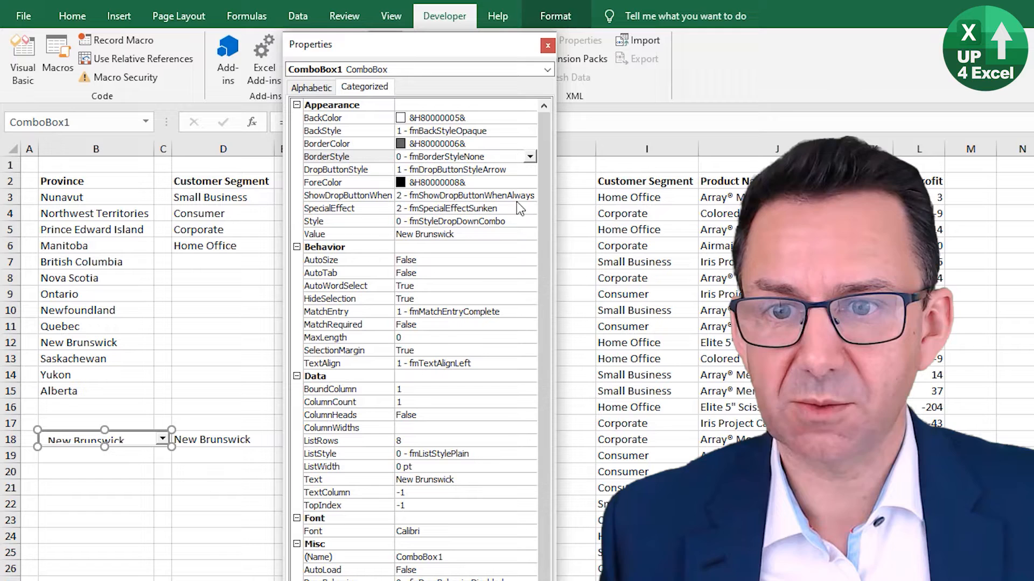
{"action": "mouse_move", "coordinate": [478, 215]}
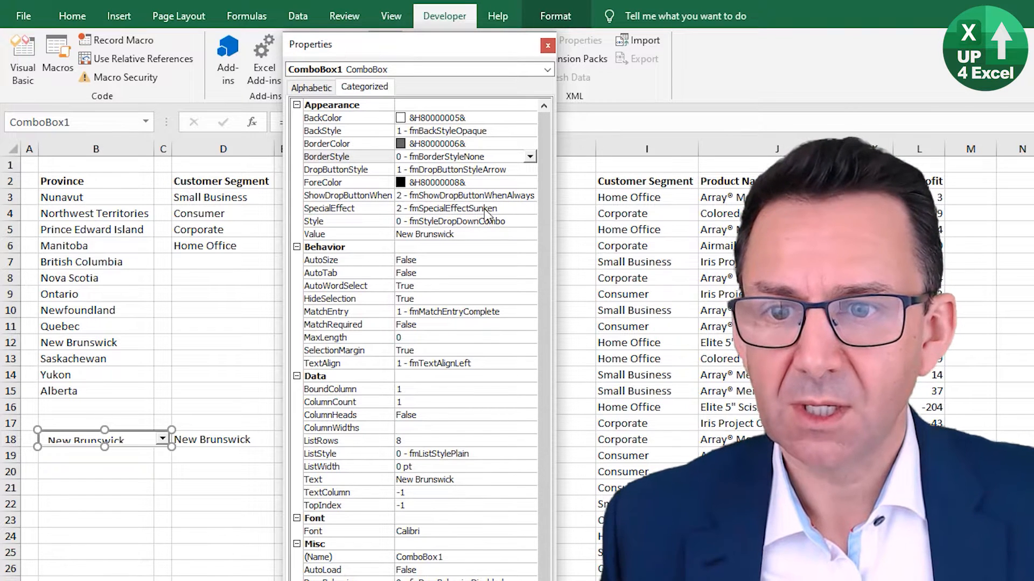
{"action": "left_click", "coordinate": [528, 208]}
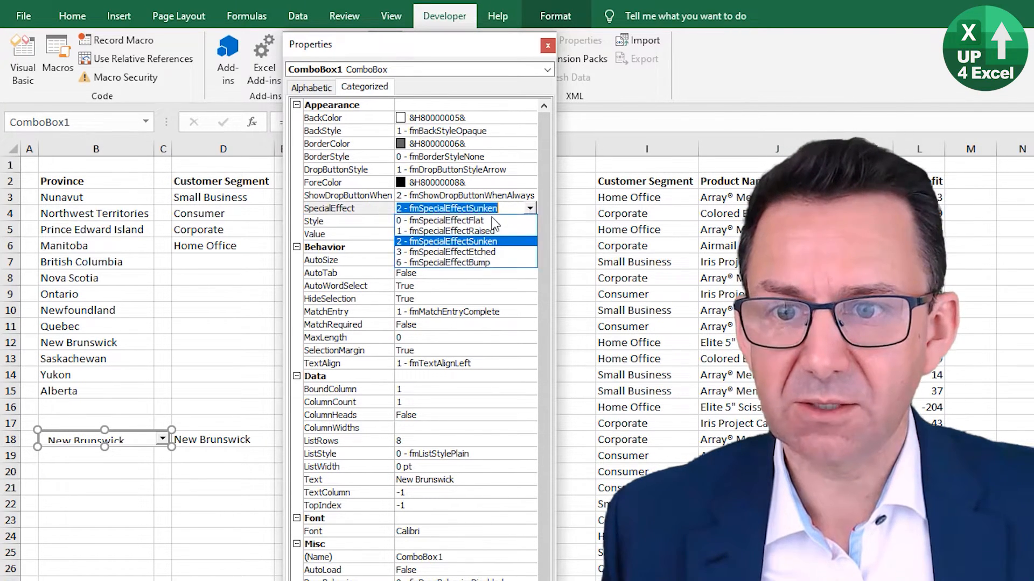
{"action": "left_click", "coordinate": [445, 219]}
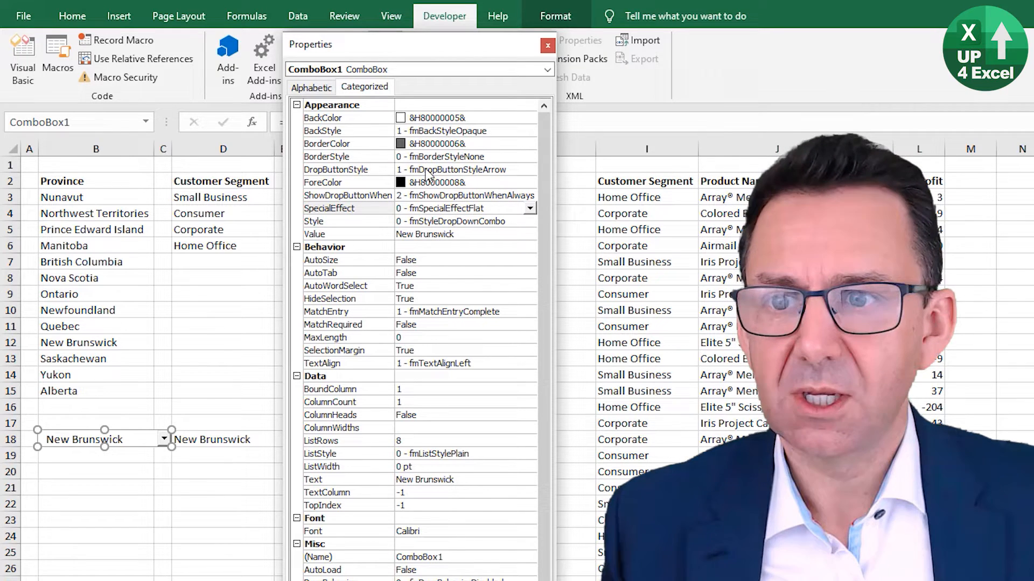
{"action": "left_click", "coordinate": [530, 156]}
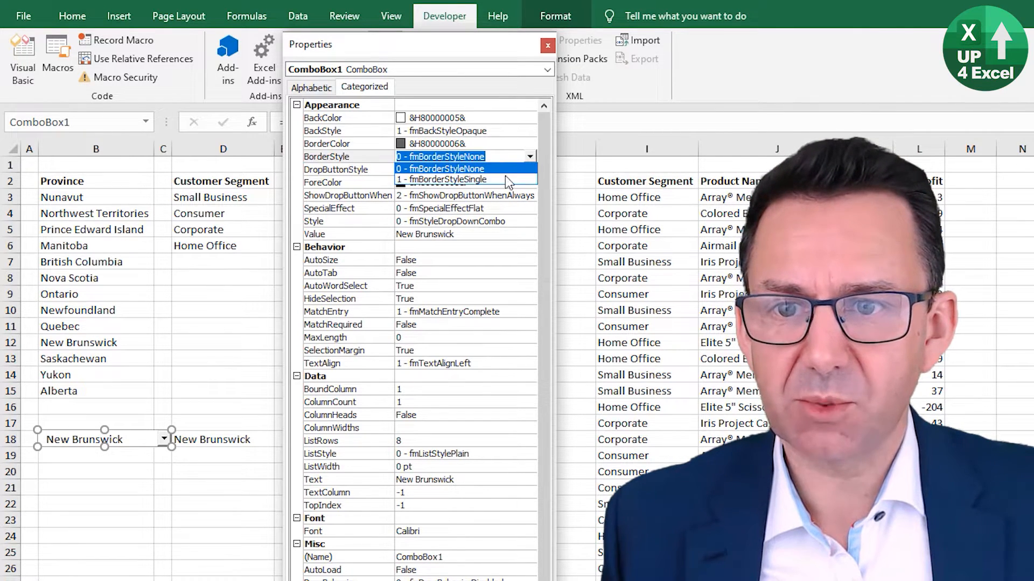
{"action": "left_click", "coordinate": [448, 179]}
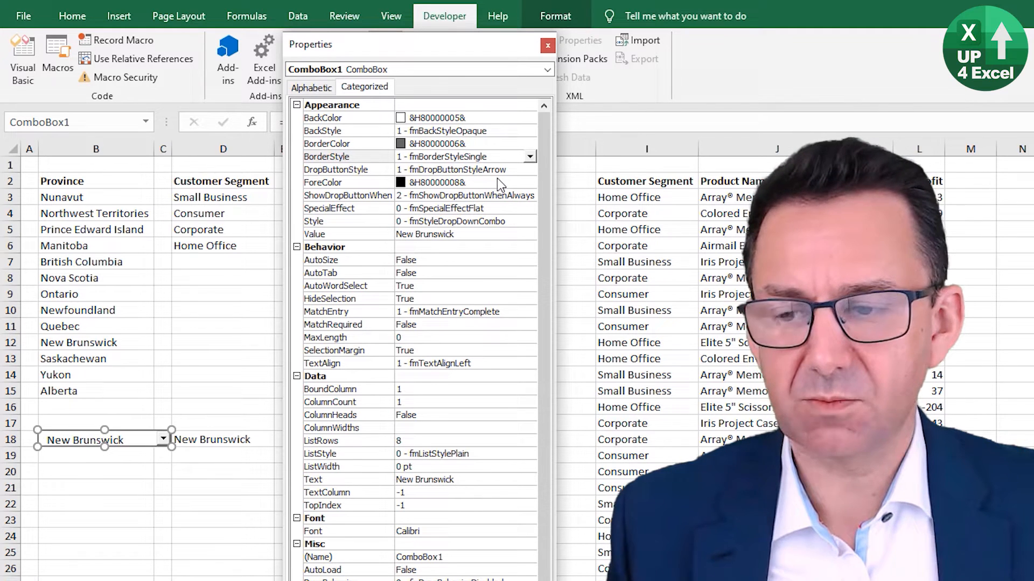
{"action": "left_click", "coordinate": [162, 553]}
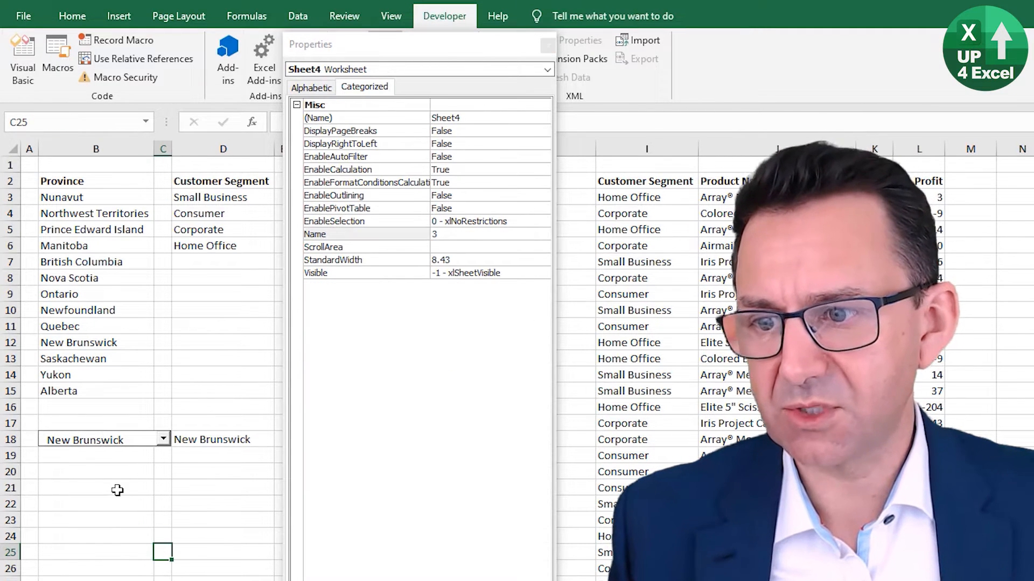
{"action": "left_click", "coordinate": [99, 439]}
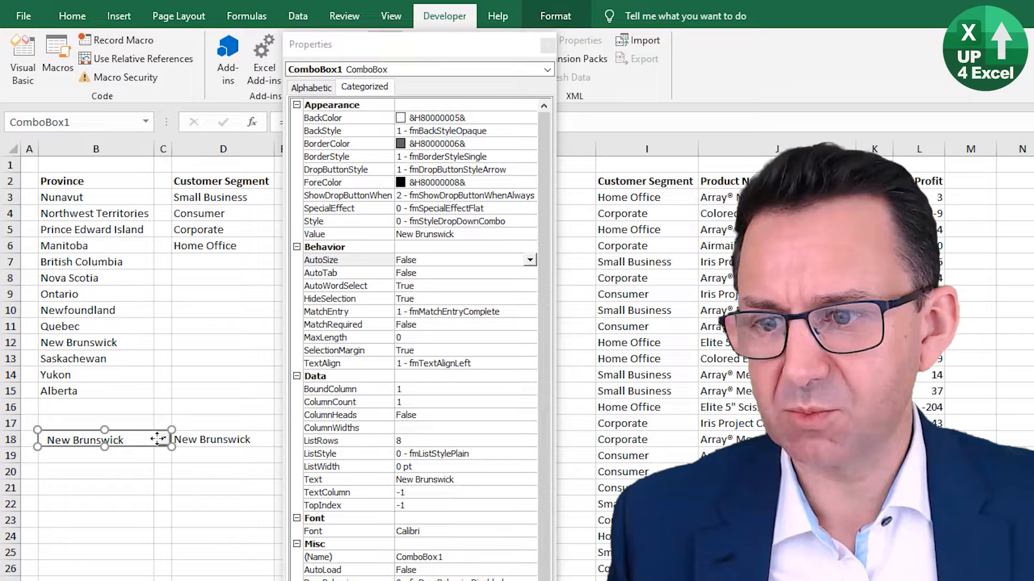
- Try a grey system ForeColor, then return the box text colour to black
{"action": "left_click", "coordinate": [531, 182]}
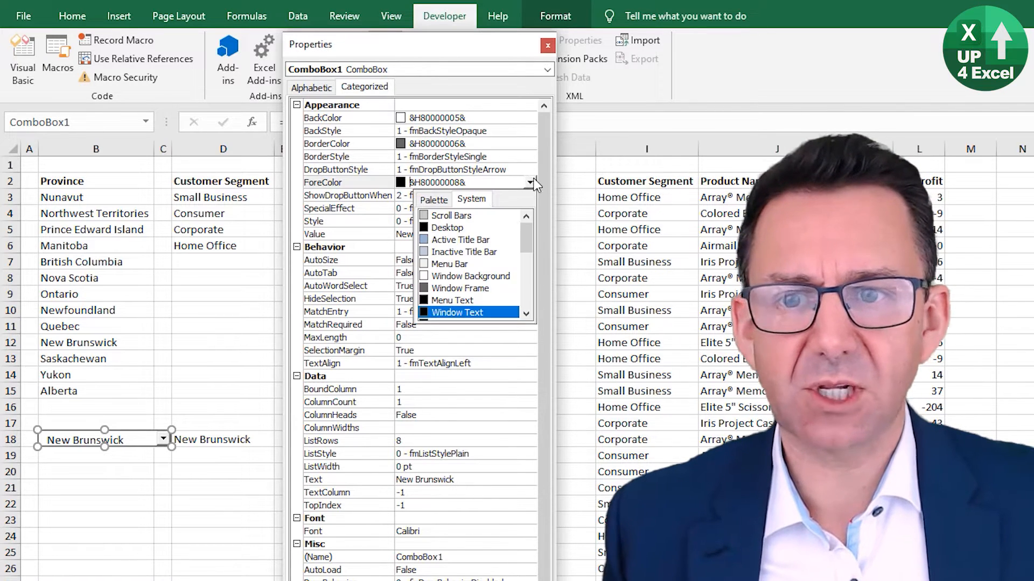
{"action": "left_click", "coordinate": [457, 312]}
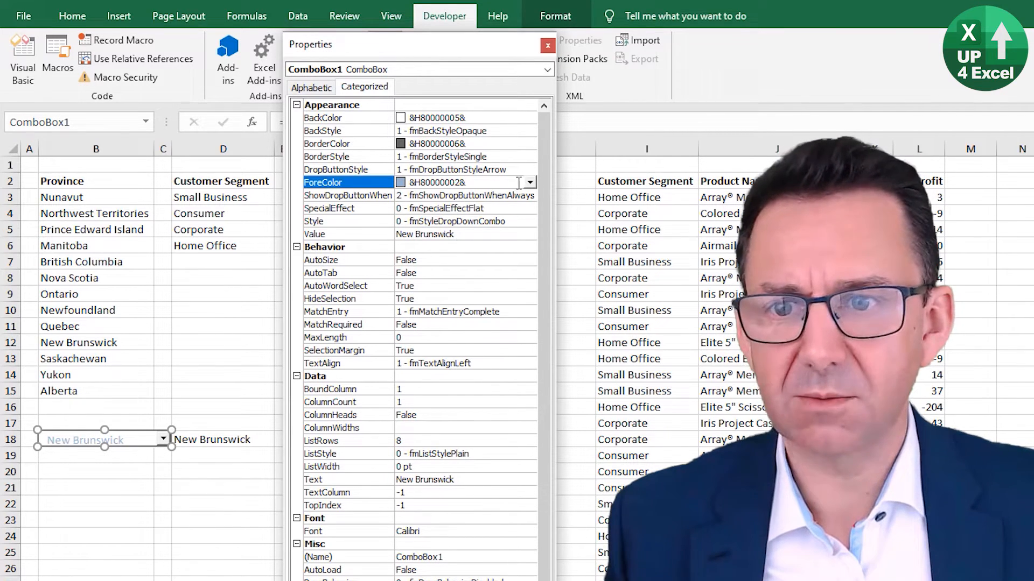
{"action": "left_click", "coordinate": [528, 183]}
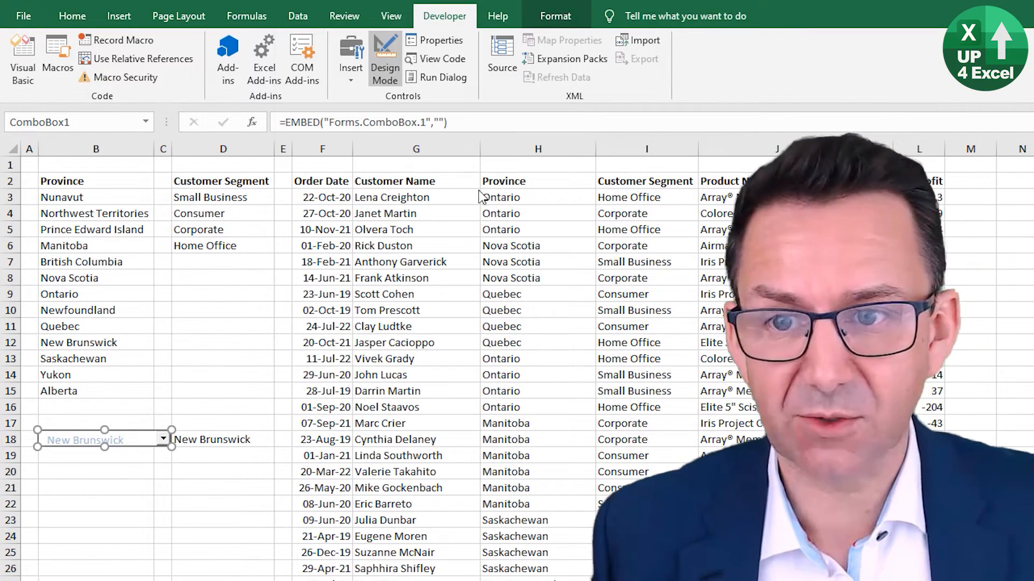
{"action": "left_click", "coordinate": [436, 40]}
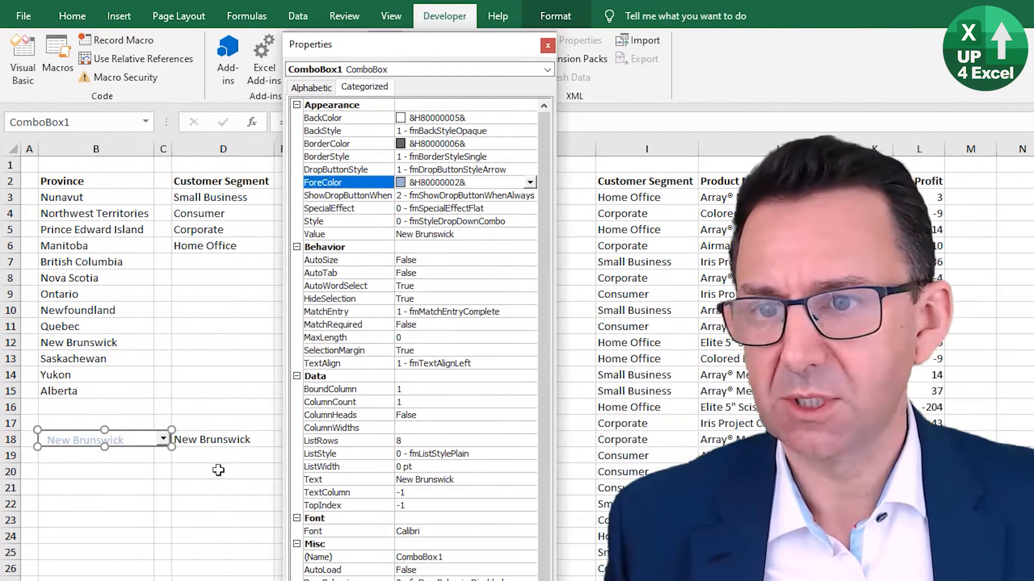
{"action": "left_click", "coordinate": [530, 182]}
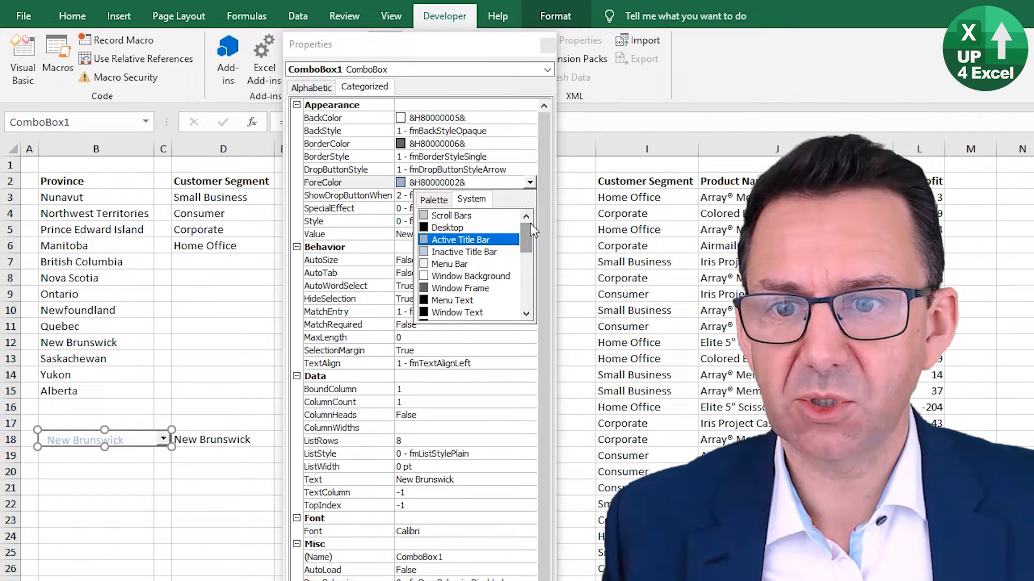
{"action": "left_click", "coordinate": [462, 239]}
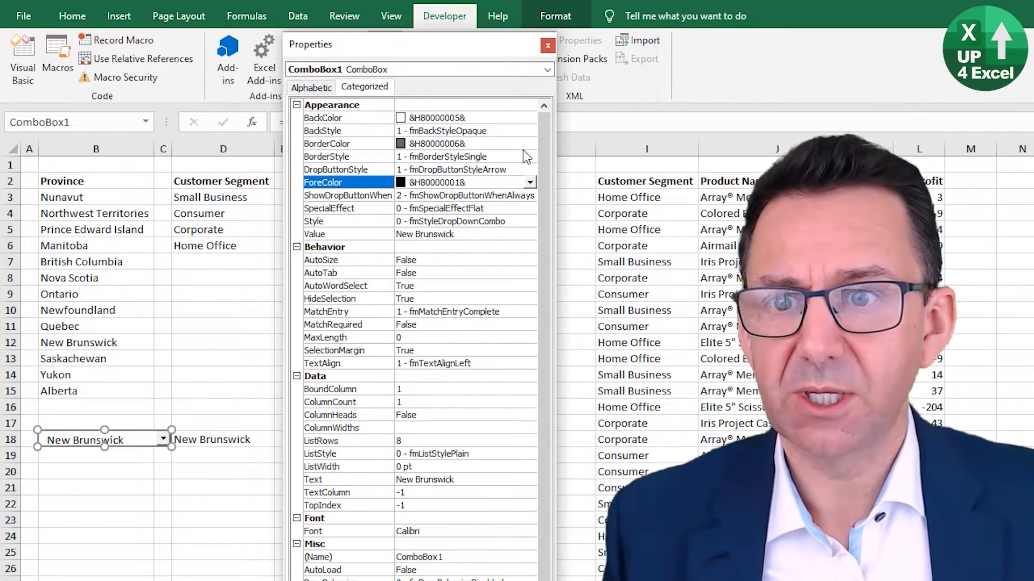
- Browse the BorderColor palette and system colours but keep the existing border colour
{"action": "left_click", "coordinate": [529, 143]}
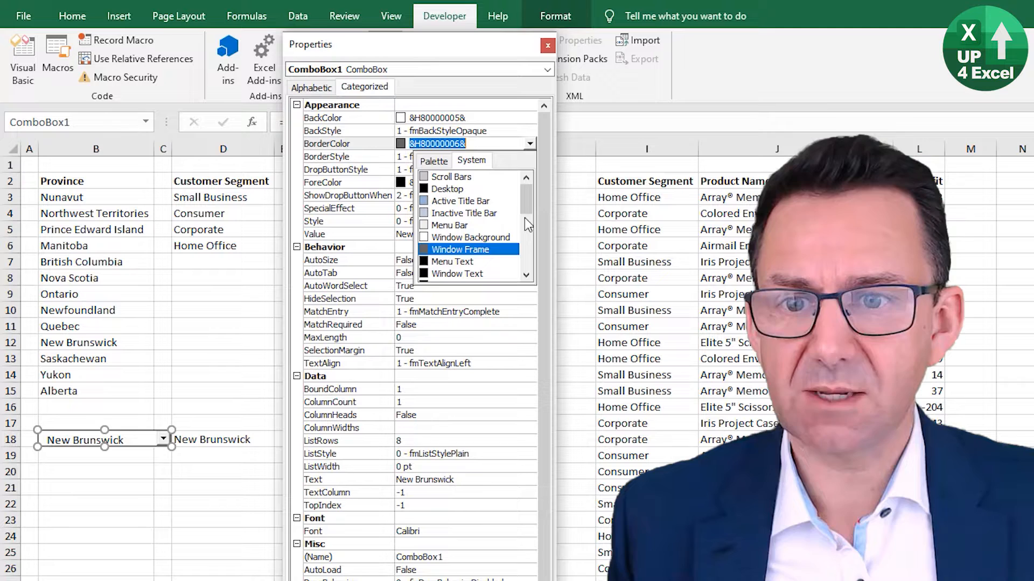
{"action": "left_click", "coordinate": [433, 161]}
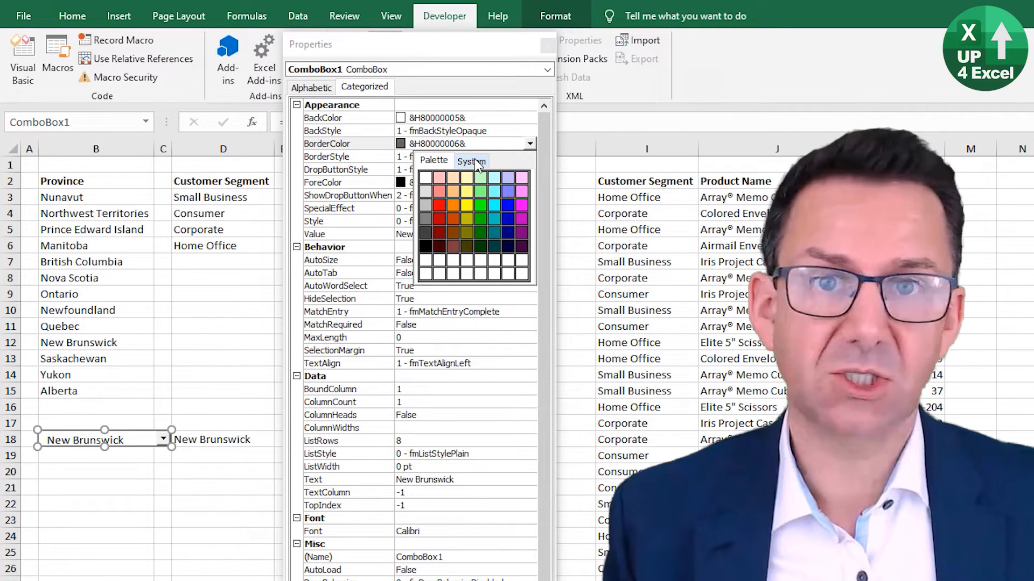
{"action": "left_click", "coordinate": [470, 161]}
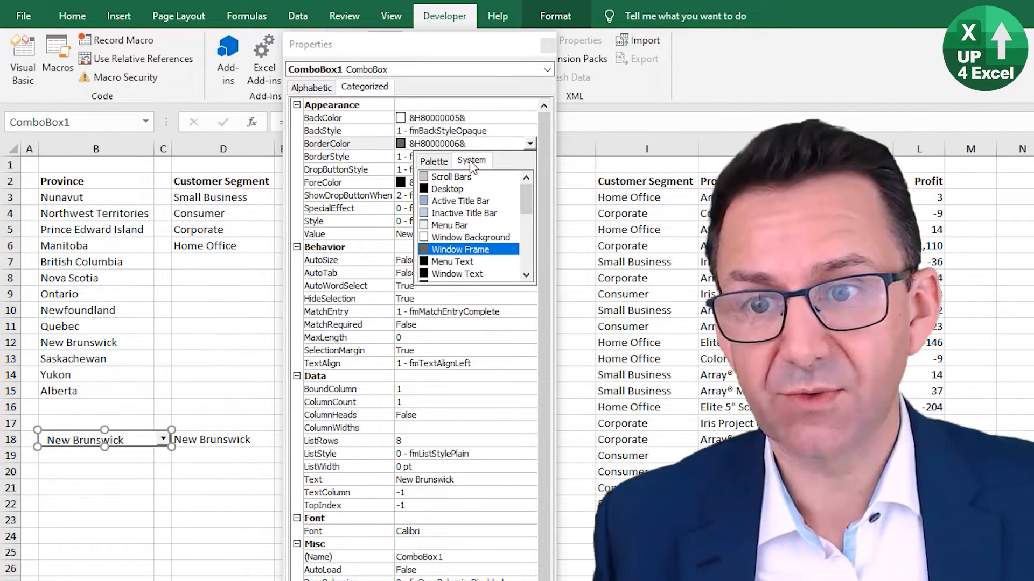
{"action": "left_click", "coordinate": [459, 249]}
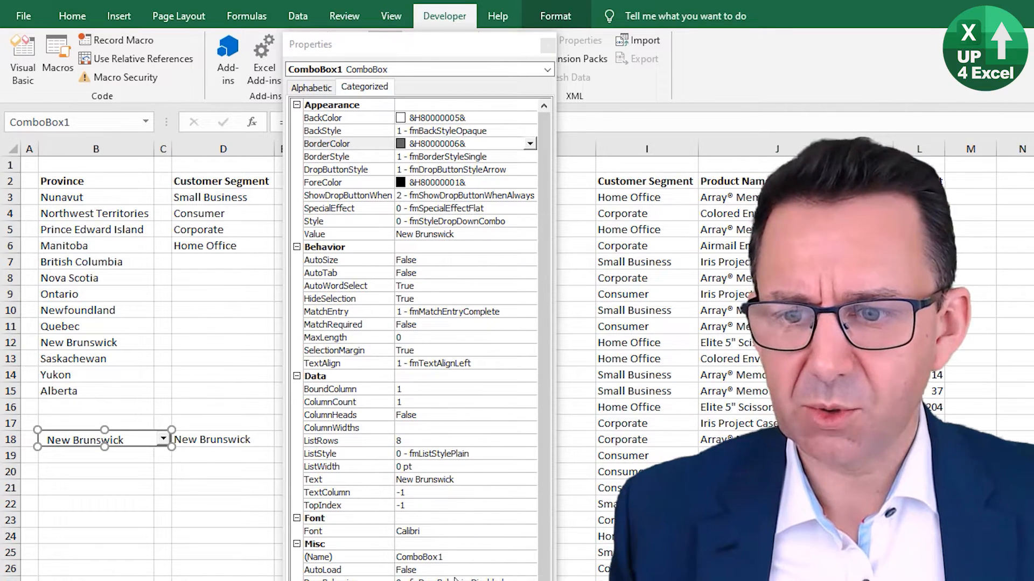
{"action": "left_click", "coordinate": [347, 530]}
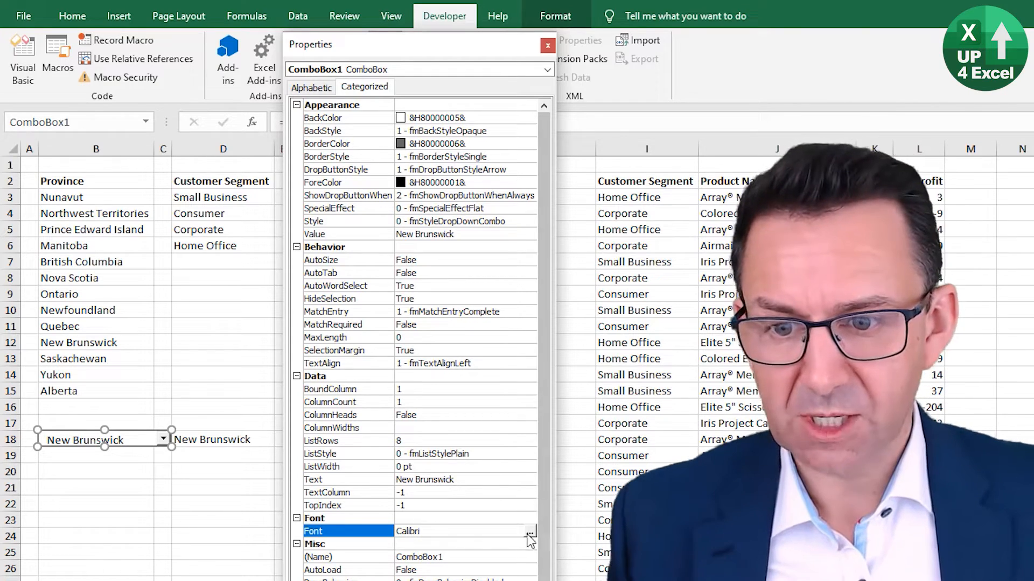
- Make the combo box font Bold Italic and pick Newfoundland, echoed in D18
{"action": "left_click", "coordinate": [531, 530]}
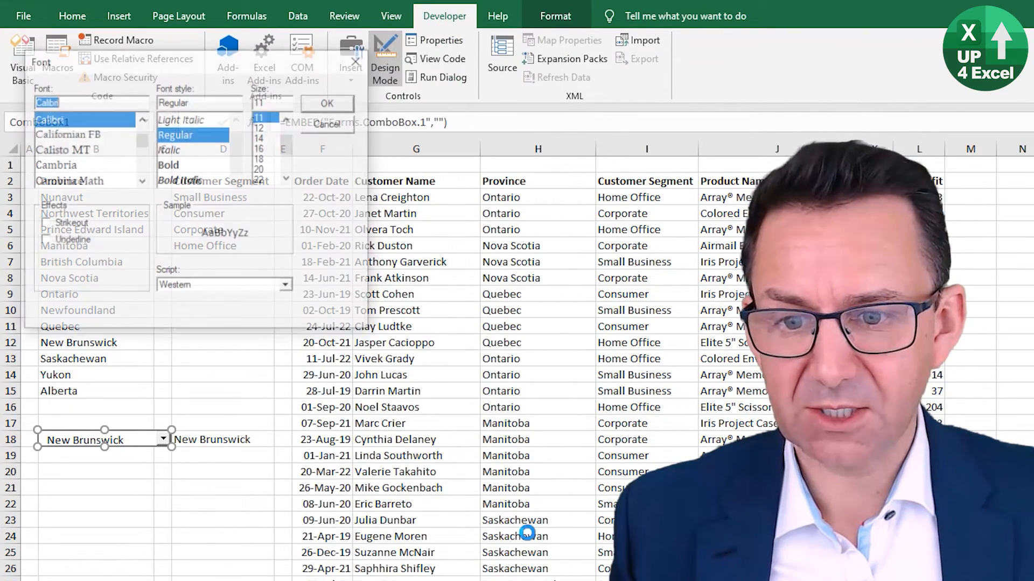
{"action": "left_click", "coordinate": [180, 180]}
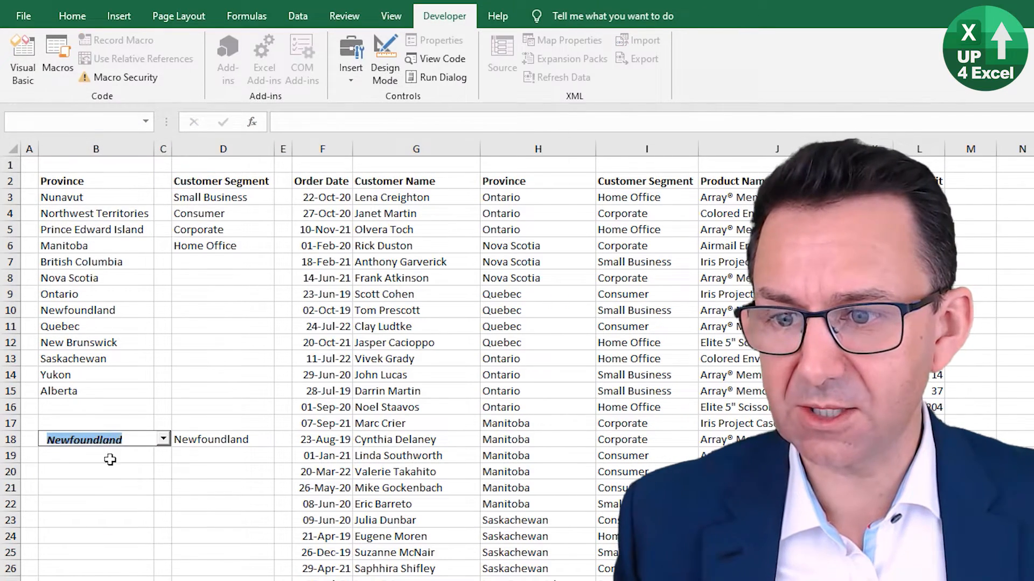
{"action": "left_click", "coordinate": [223, 439]}
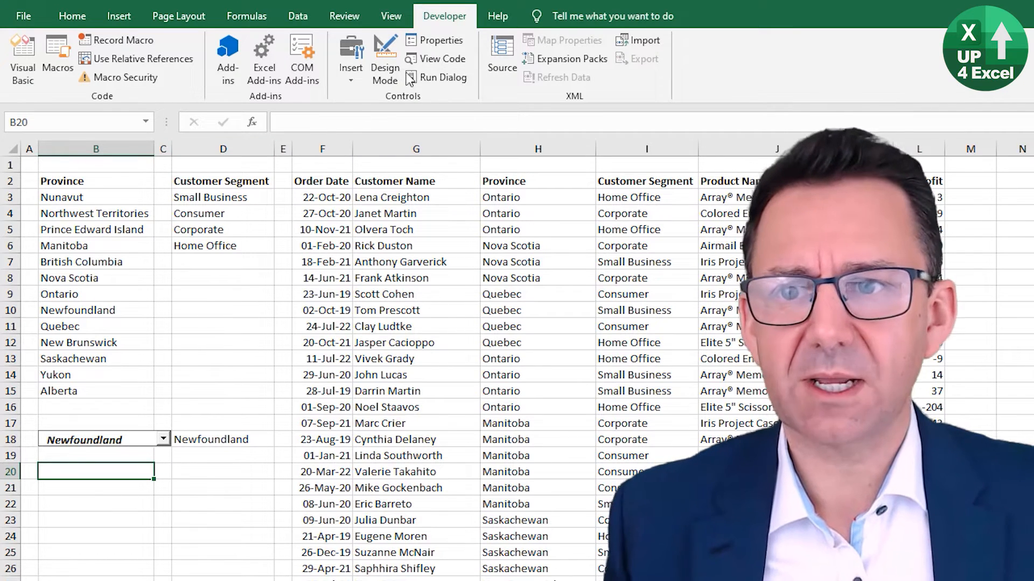
- View the combo box code and add MsgBox "Change" inside ComboBox1_Change
{"action": "right_click", "coordinate": [96, 439]}
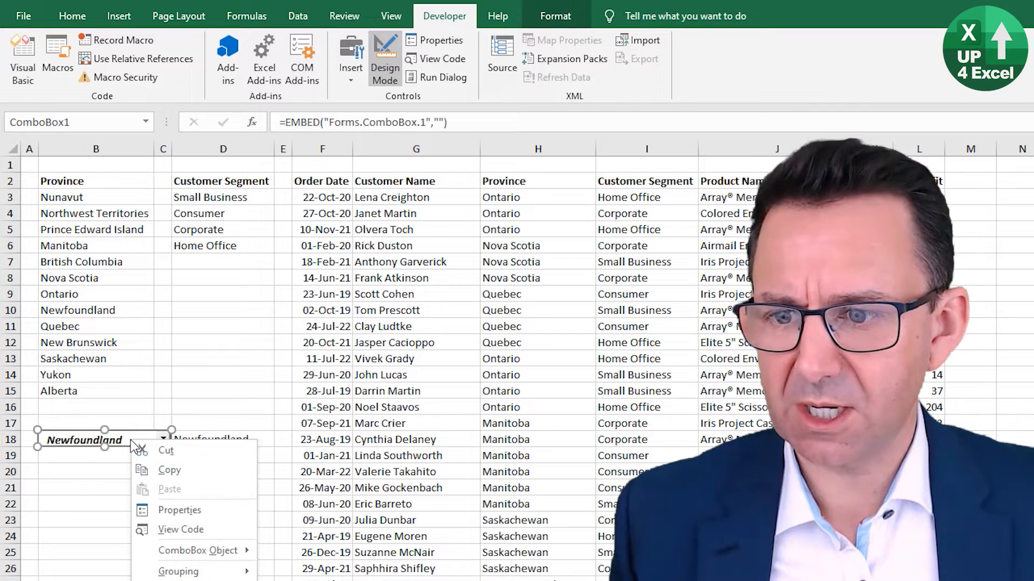
{"action": "left_click", "coordinate": [180, 530]}
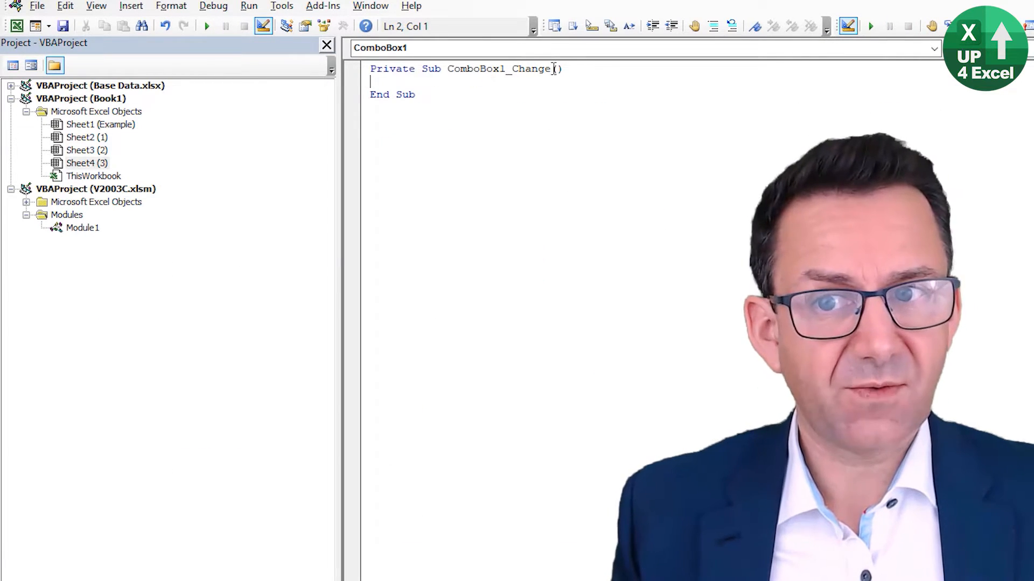
{"action": "double_click", "coordinate": [499, 69]}
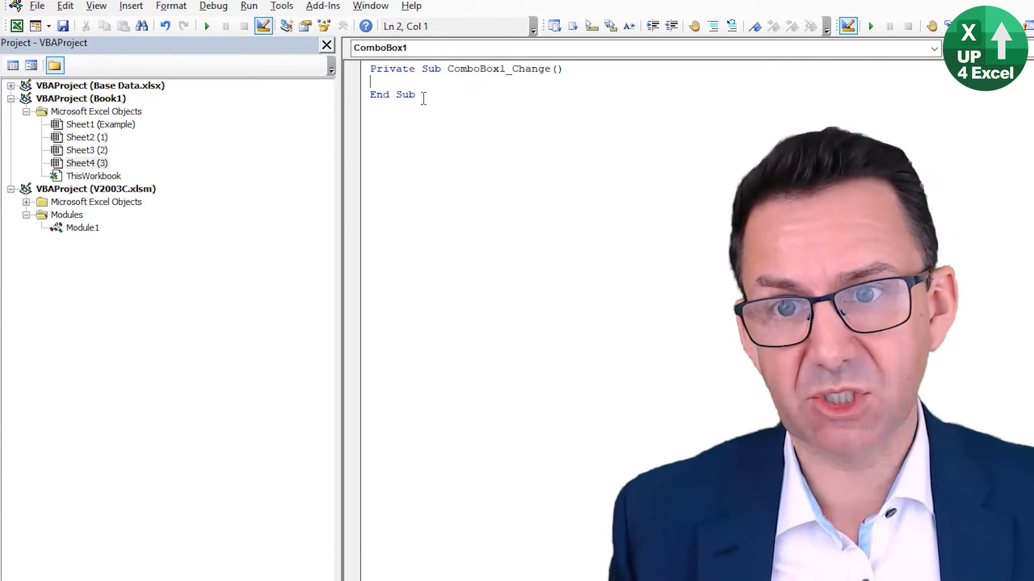
{"action": "key", "text": "alt+tab"}
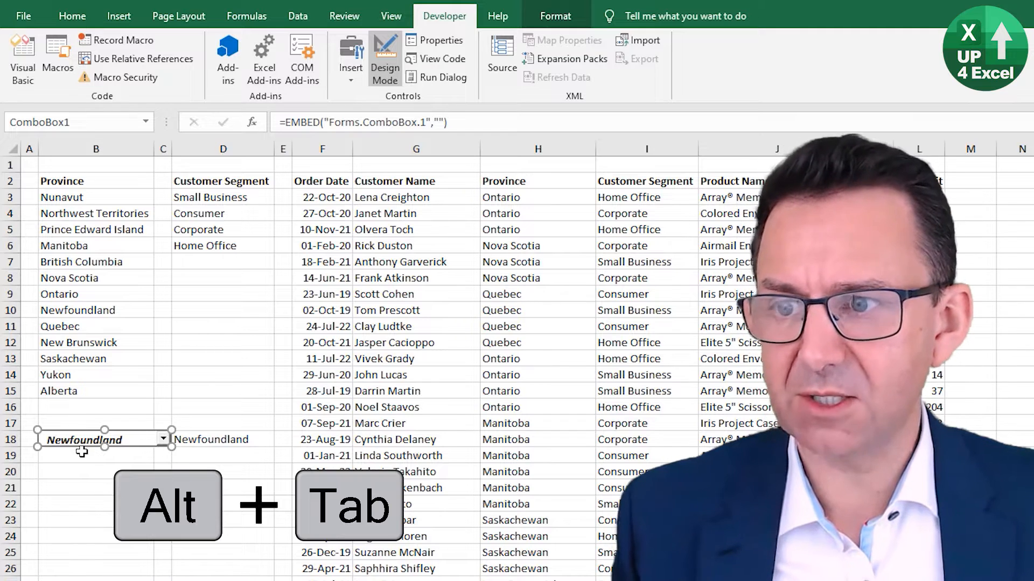
{"action": "key", "text": "alt+tab"}
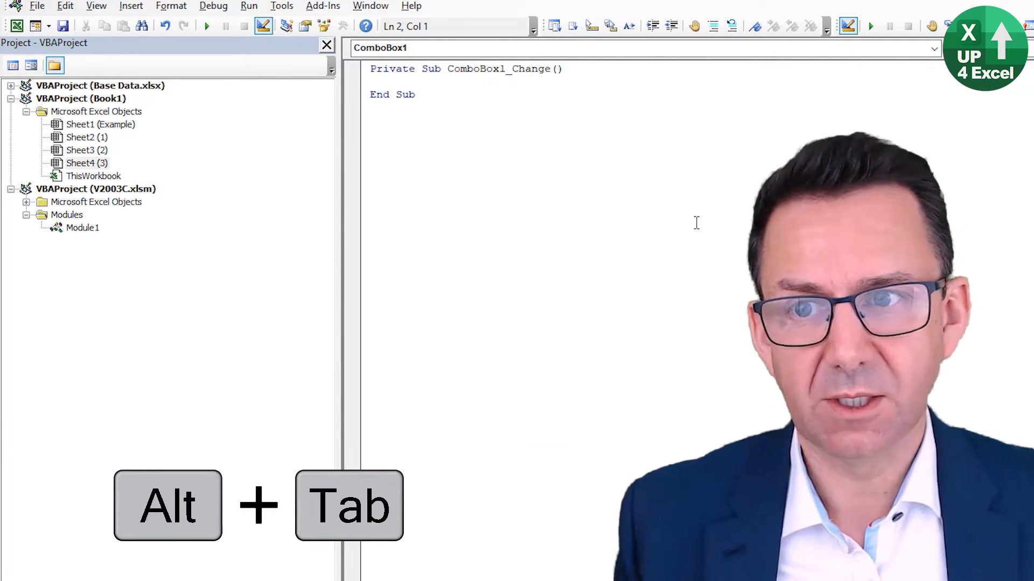
{"action": "type", "text": "msgbox"}
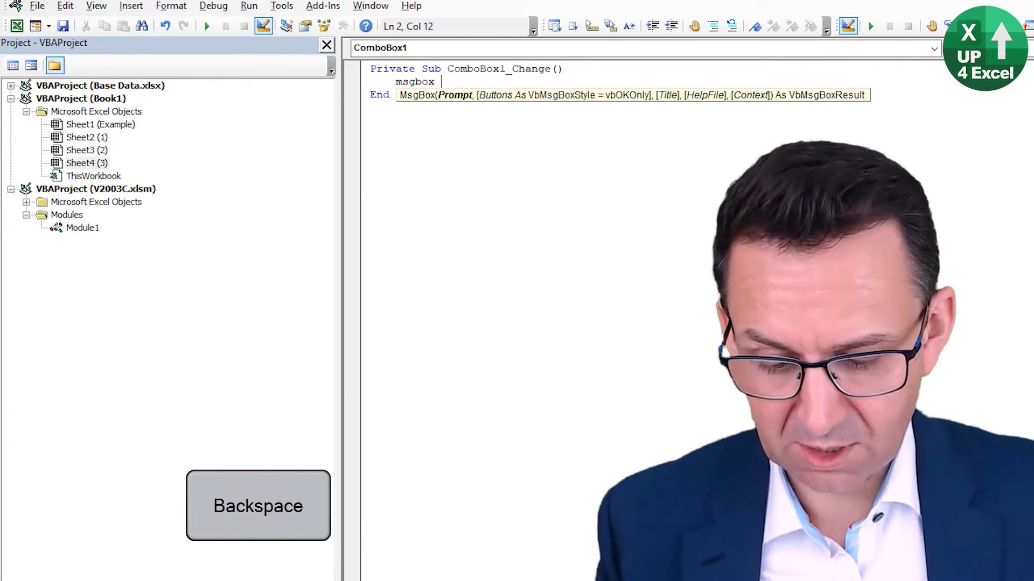
{"action": "type", "text": "\"Change\""}
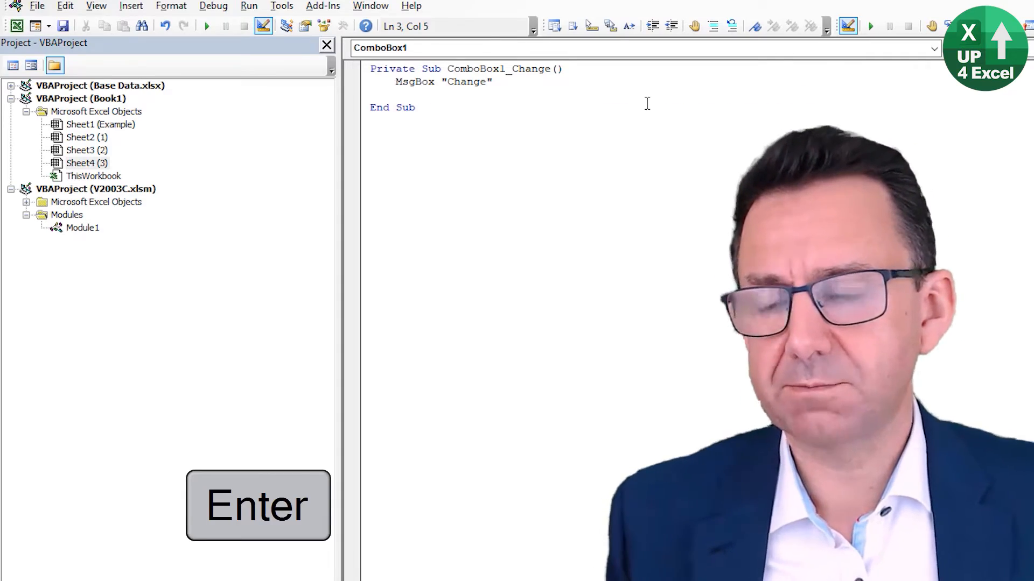
- Pick New Brunswick in the combo box and acknowledge the resulting Change message
{"action": "key", "text": "alt+tab"}
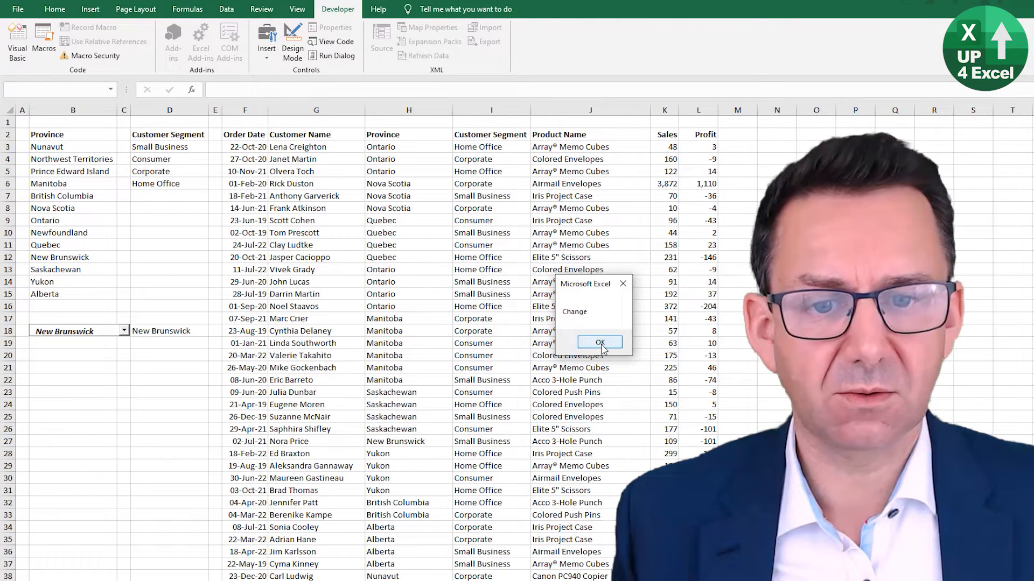
{"action": "left_click", "coordinate": [598, 342]}
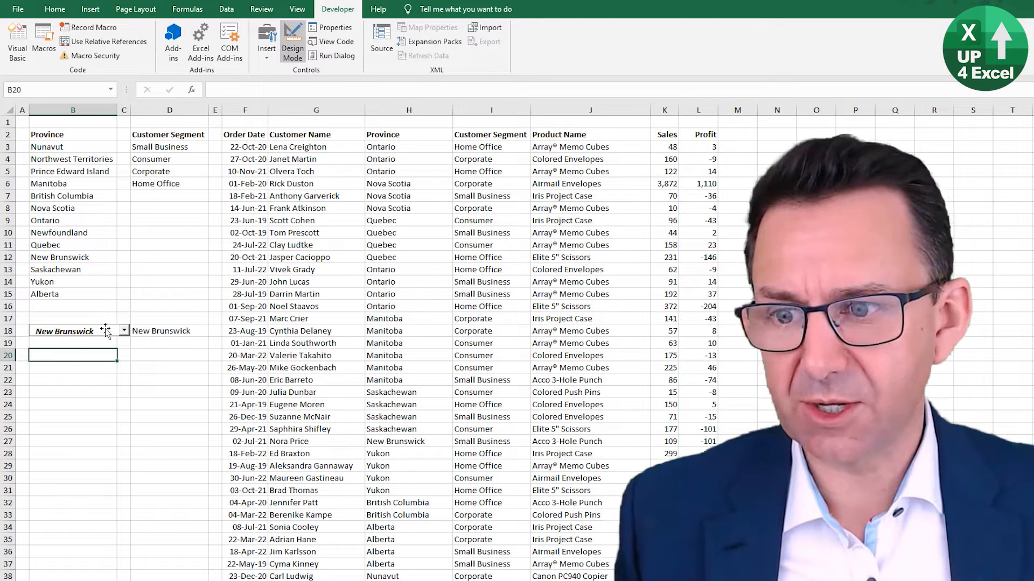
- View the combo box code and add an empty Click procedure from the event dropdown
{"action": "right_click", "coordinate": [72, 331]}
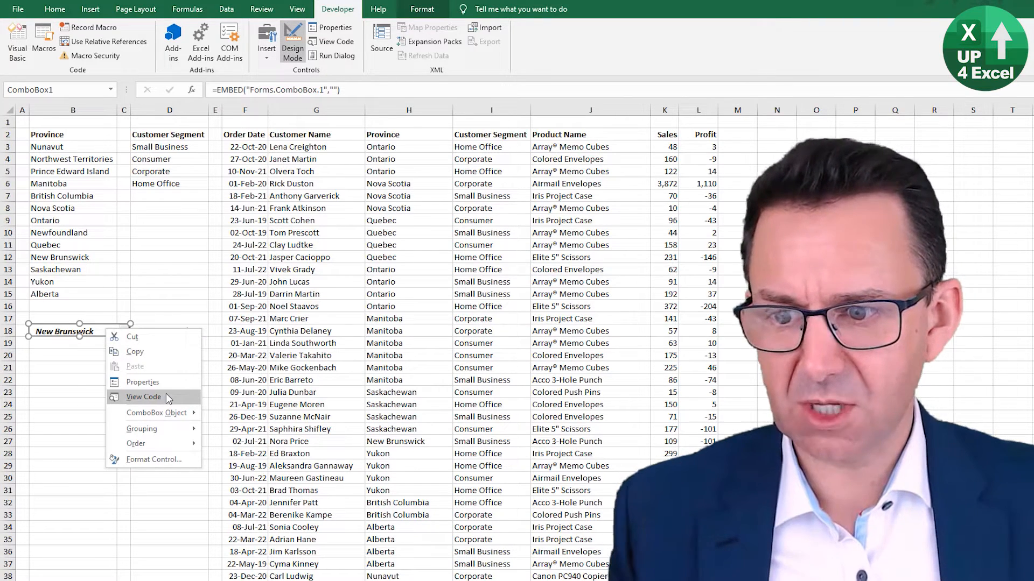
{"action": "left_click", "coordinate": [143, 397]}
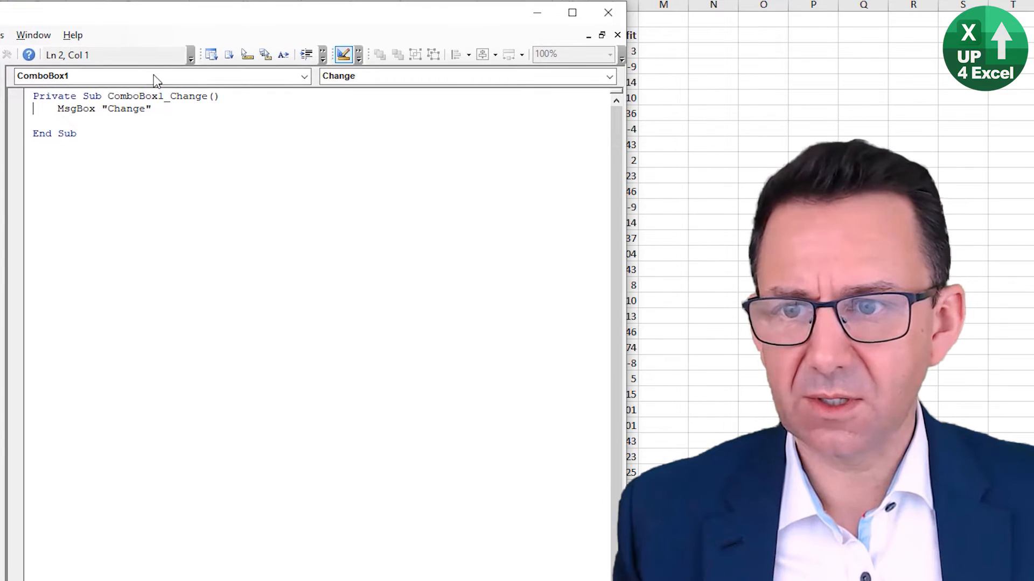
{"action": "left_click", "coordinate": [607, 76]}
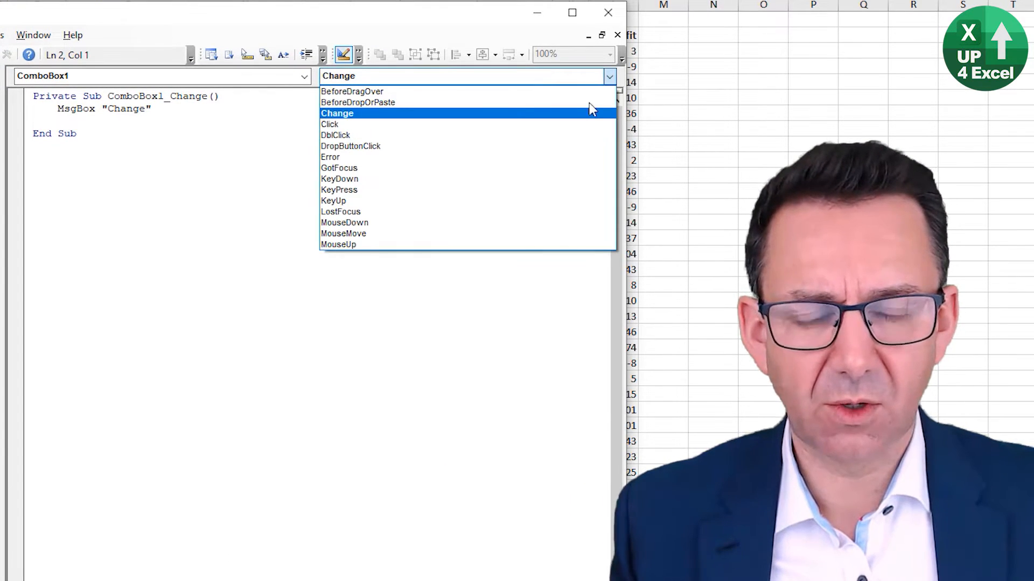
{"action": "mouse_move", "coordinate": [435, 242]}
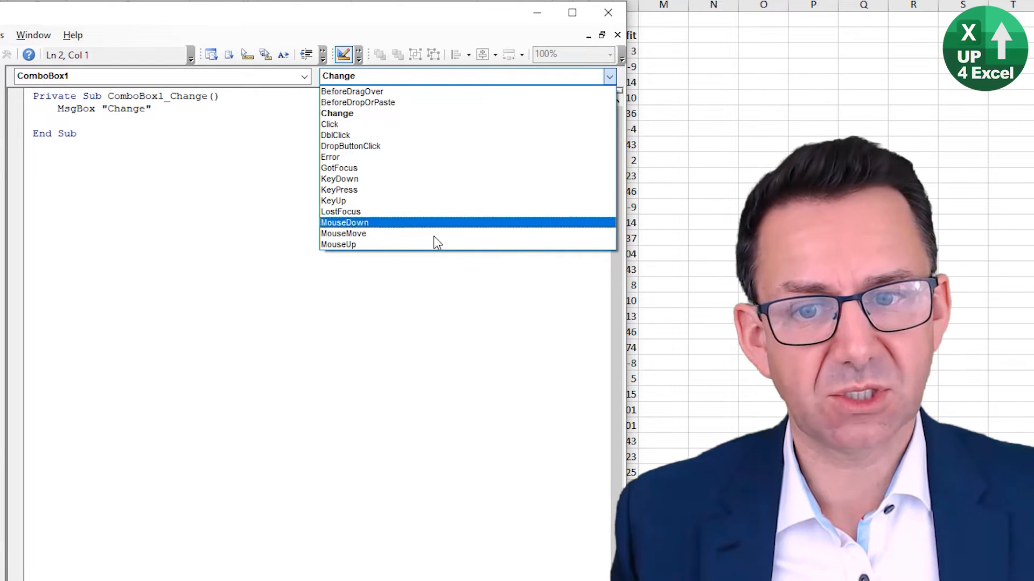
{"action": "mouse_move", "coordinate": [410, 91]}
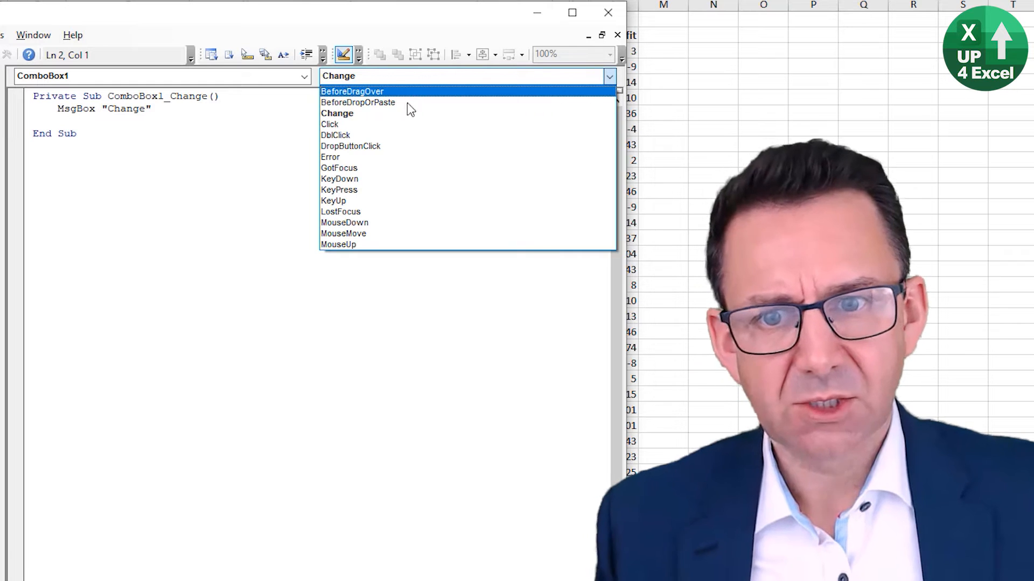
{"action": "mouse_move", "coordinate": [396, 125]}
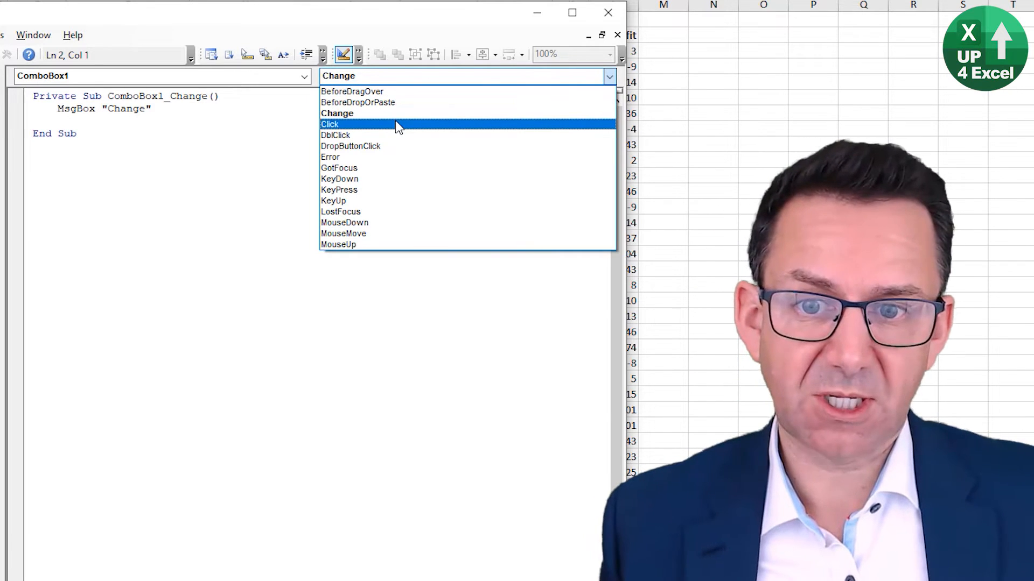
{"action": "mouse_move", "coordinate": [392, 145]}
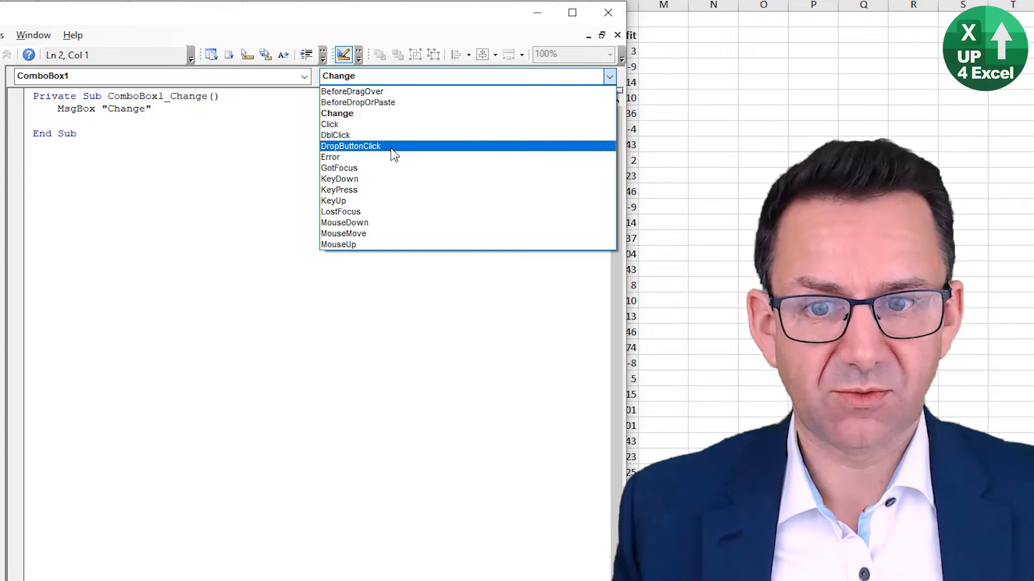
{"action": "mouse_move", "coordinate": [392, 179]}
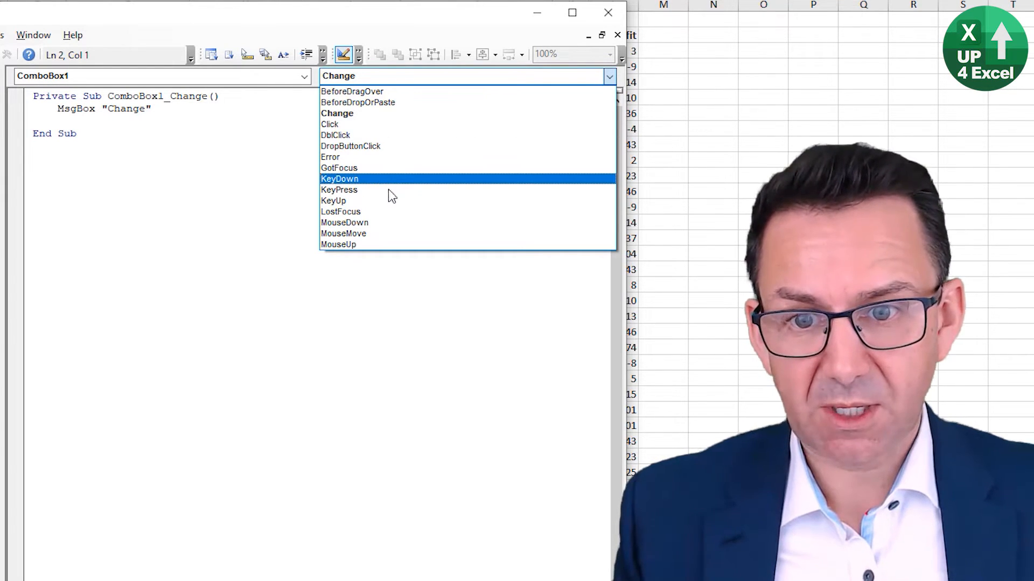
{"action": "mouse_move", "coordinate": [389, 189]}
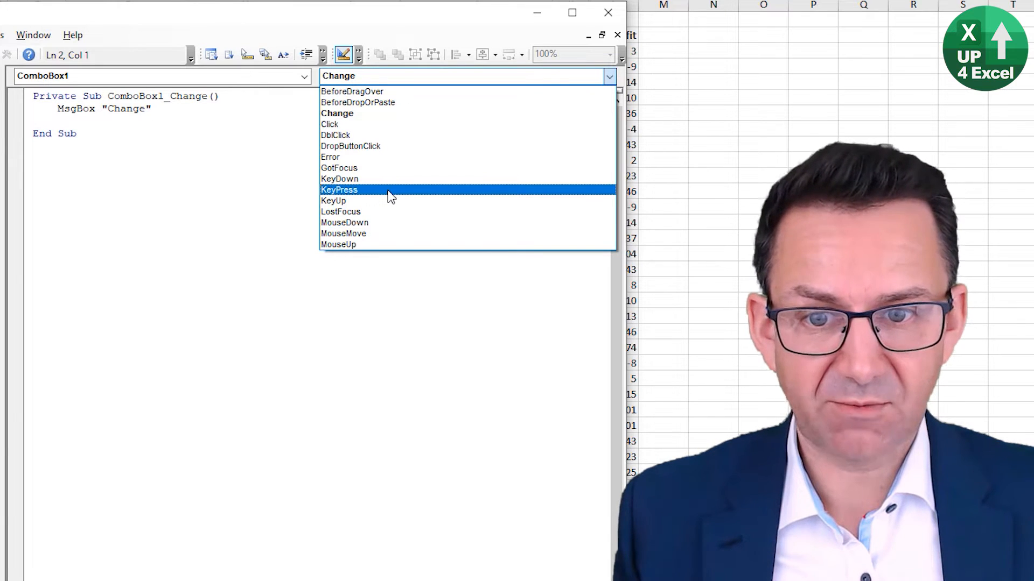
{"action": "mouse_move", "coordinate": [383, 168]}
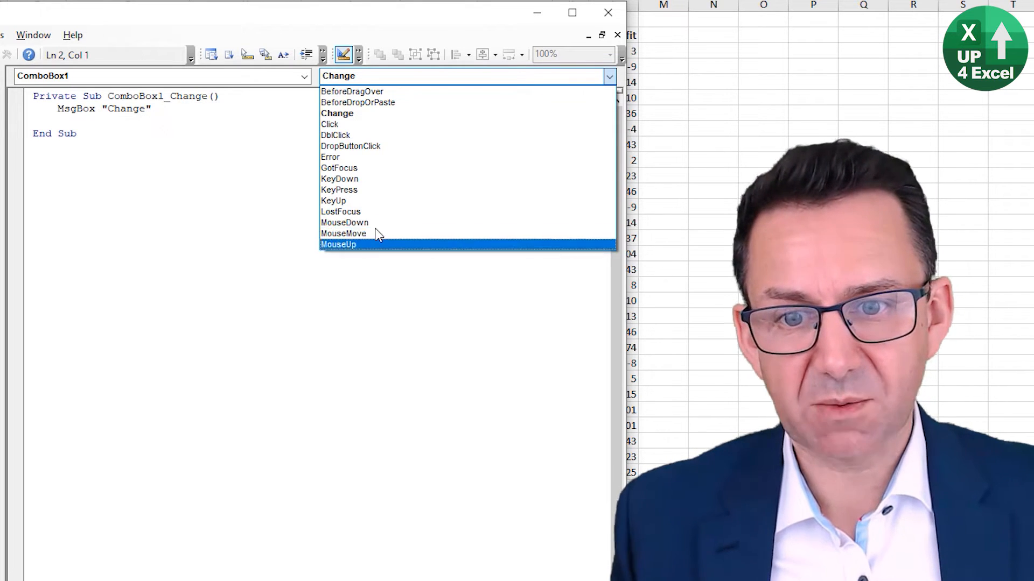
{"action": "mouse_move", "coordinate": [418, 113]}
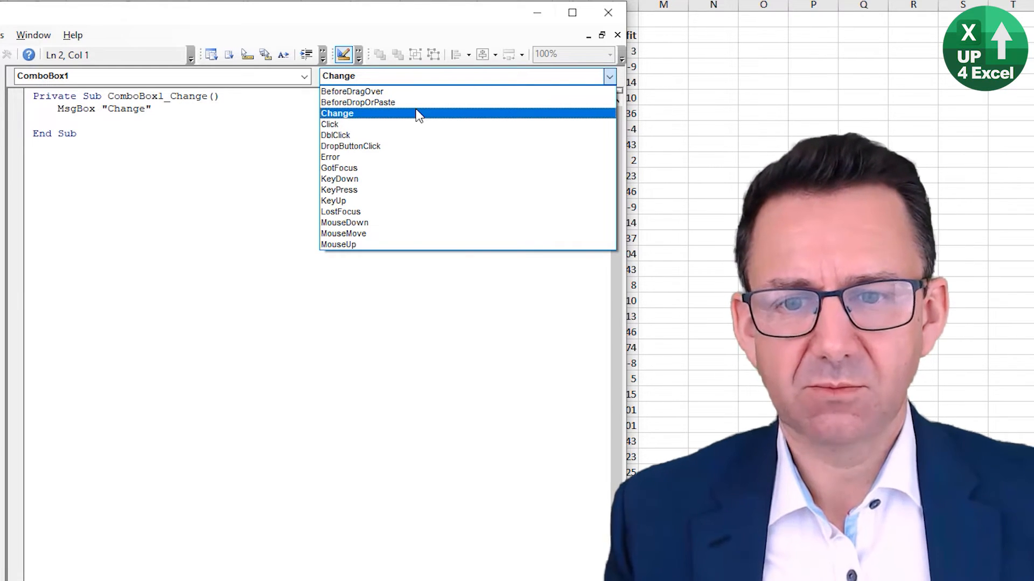
{"action": "mouse_move", "coordinate": [222, 118]}
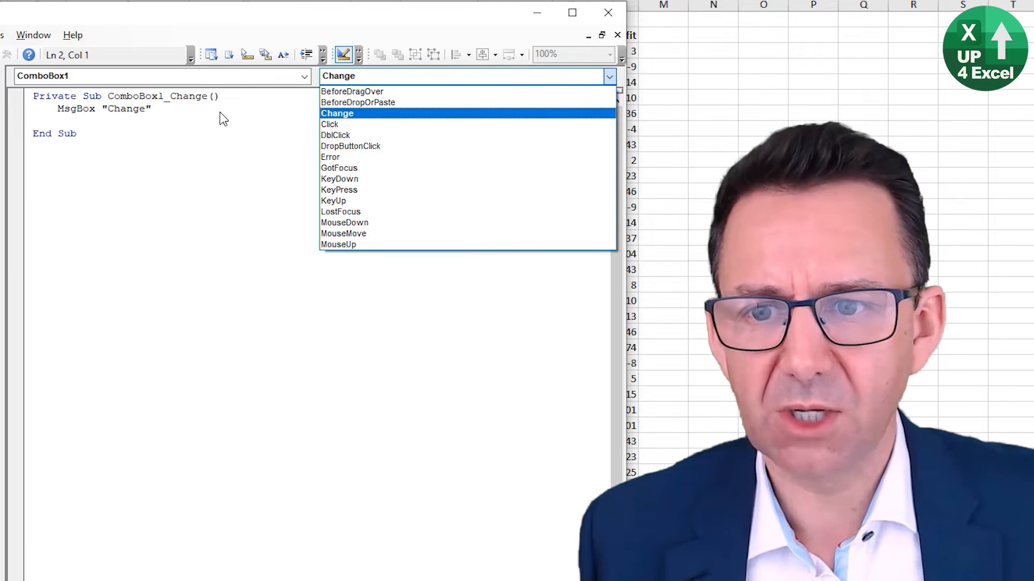
{"action": "left_click", "coordinate": [337, 113]}
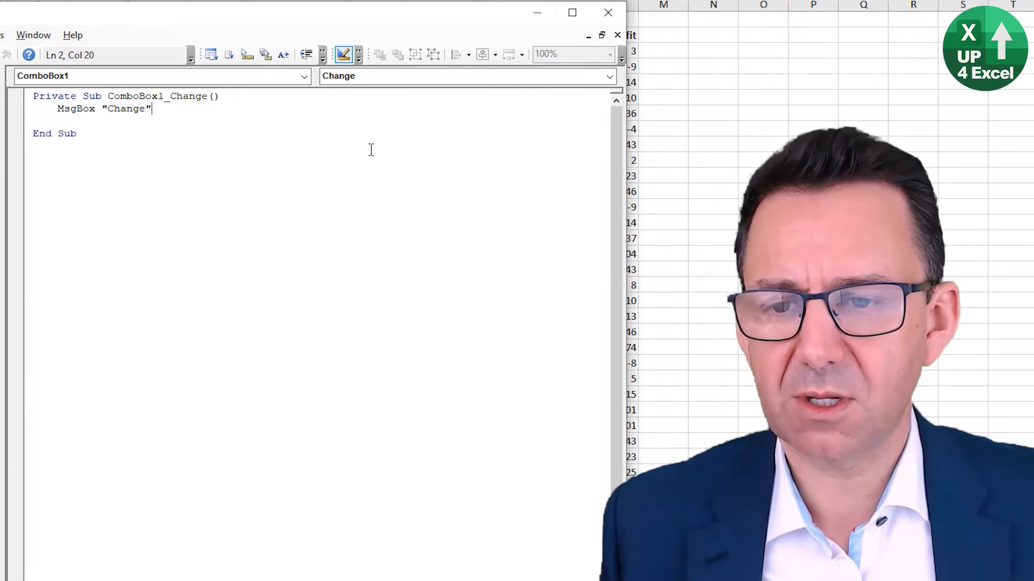
{"action": "left_click", "coordinate": [607, 75]}
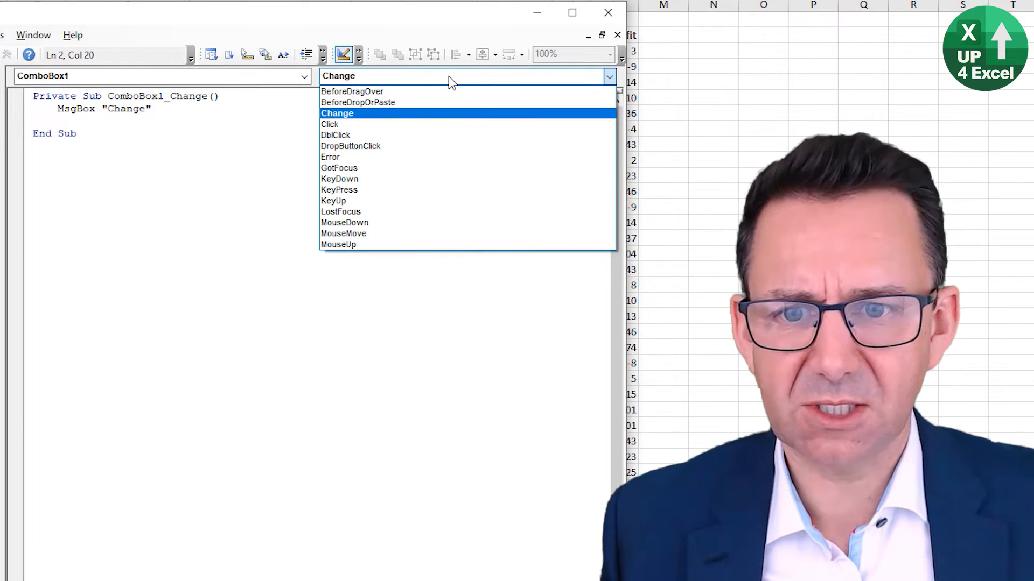
{"action": "left_click", "coordinate": [329, 125]}
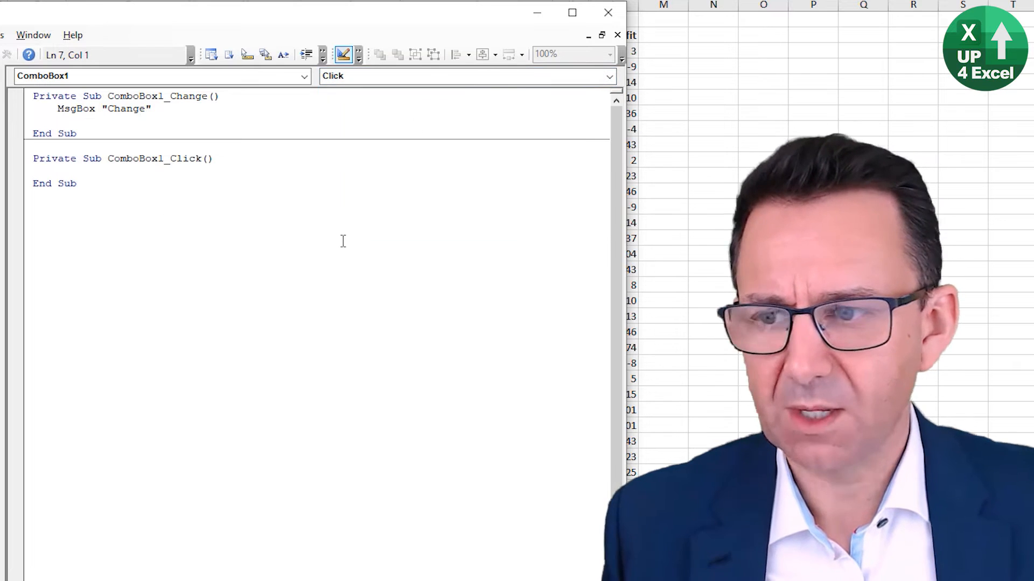
{"action": "key", "text": "Return"}
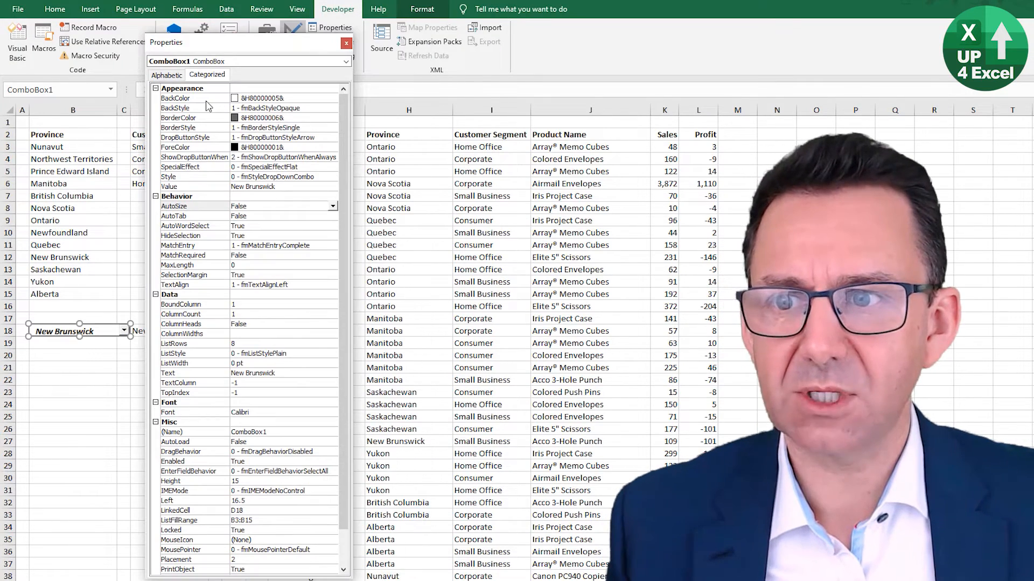
- Peek at ComboBox1's BackColor choices leaving the default, then return to the VBA editor
{"action": "left_click", "coordinate": [337, 98]}
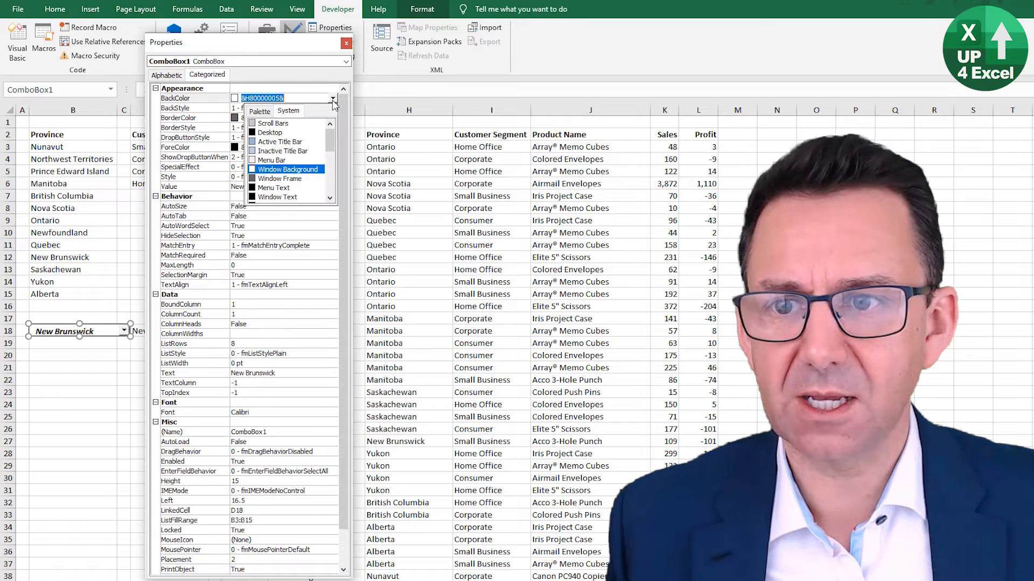
{"action": "left_click", "coordinate": [289, 169]}
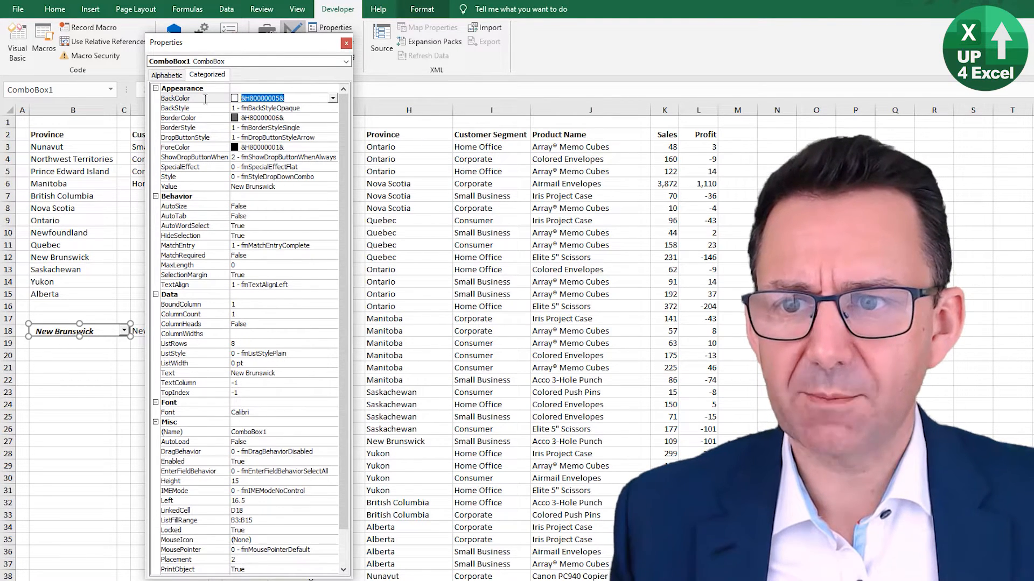
{"action": "key", "text": "Alt+Tab"}
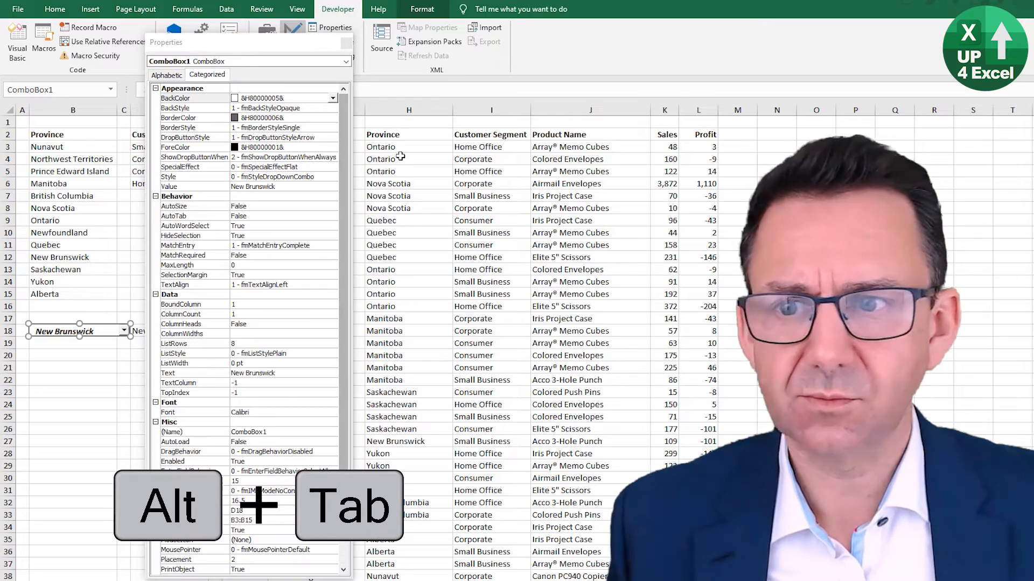
{"action": "key", "text": "alt+tab"}
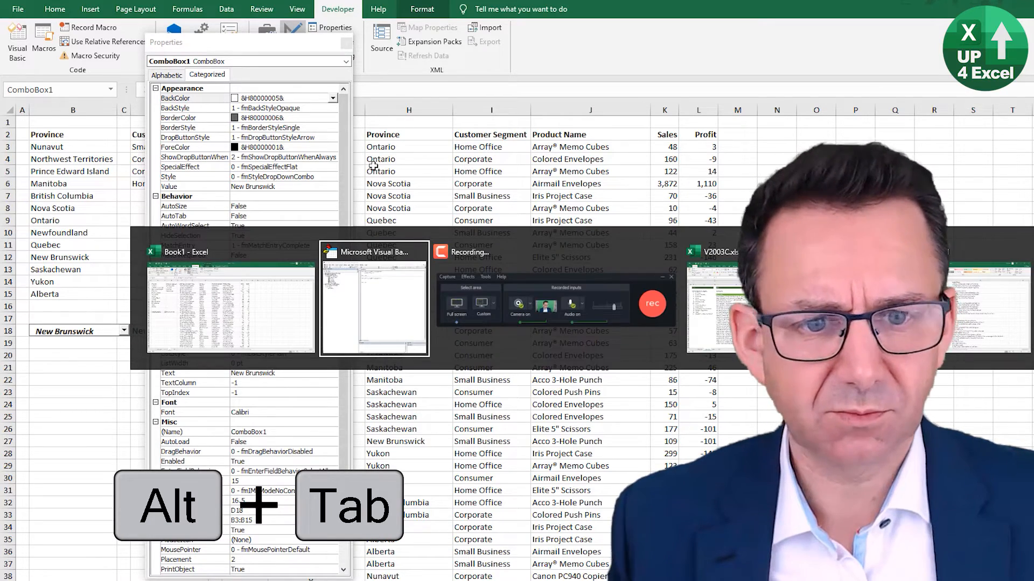
{"action": "key", "text": "alt+tab"}
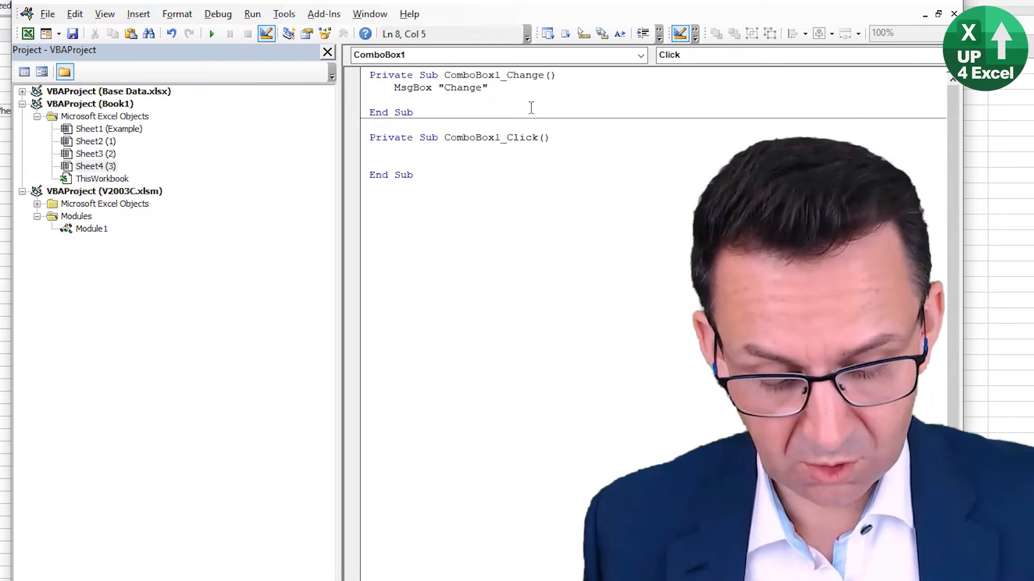
- Start a ComboBox1.BackColor = assignment inside the Click handler, value still pending
{"action": "type", "text": "com"}
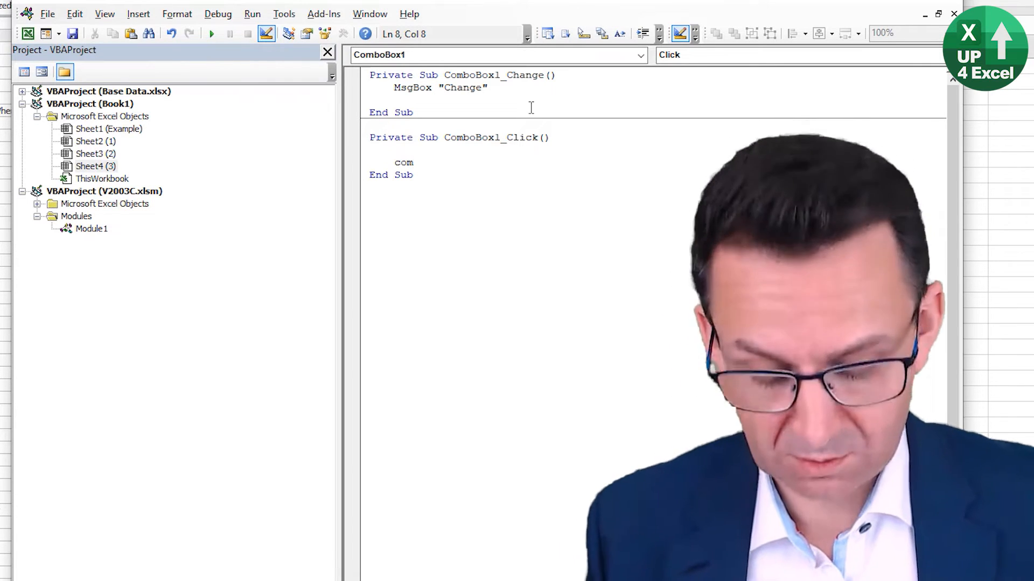
{"action": "type", "text": "bo"}
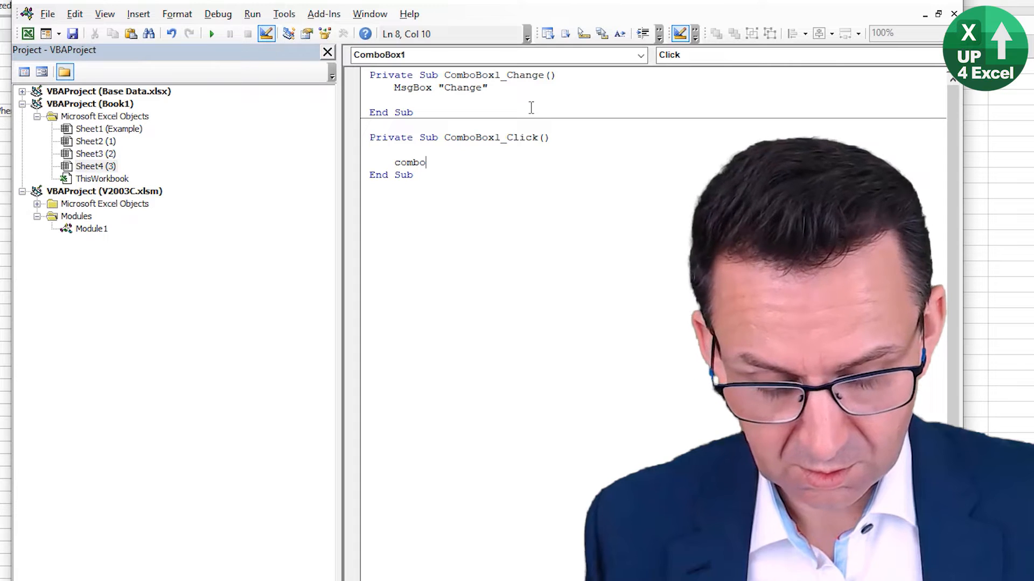
{"action": "key", "text": "Backspace"}
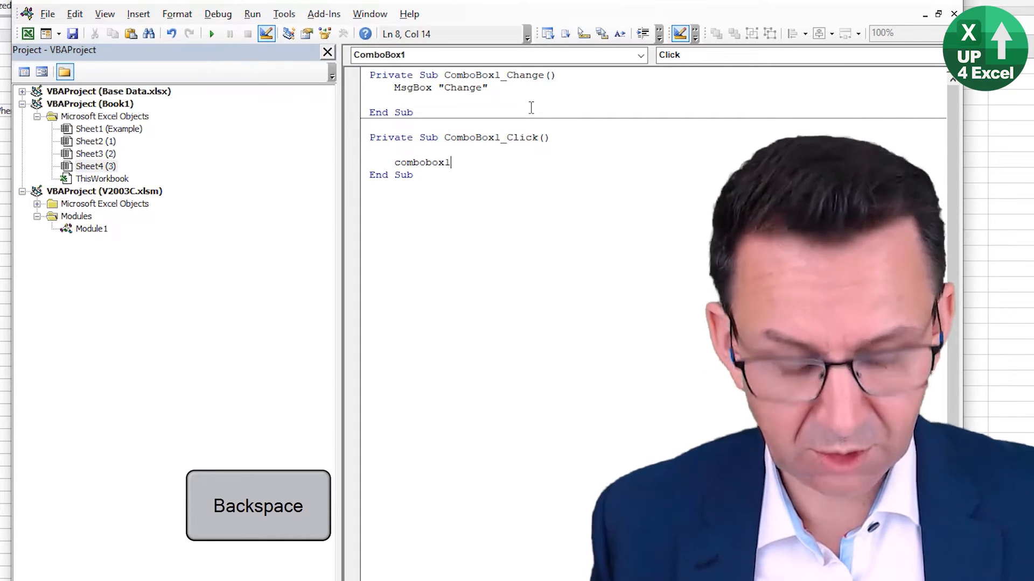
{"action": "type", "text": "."}
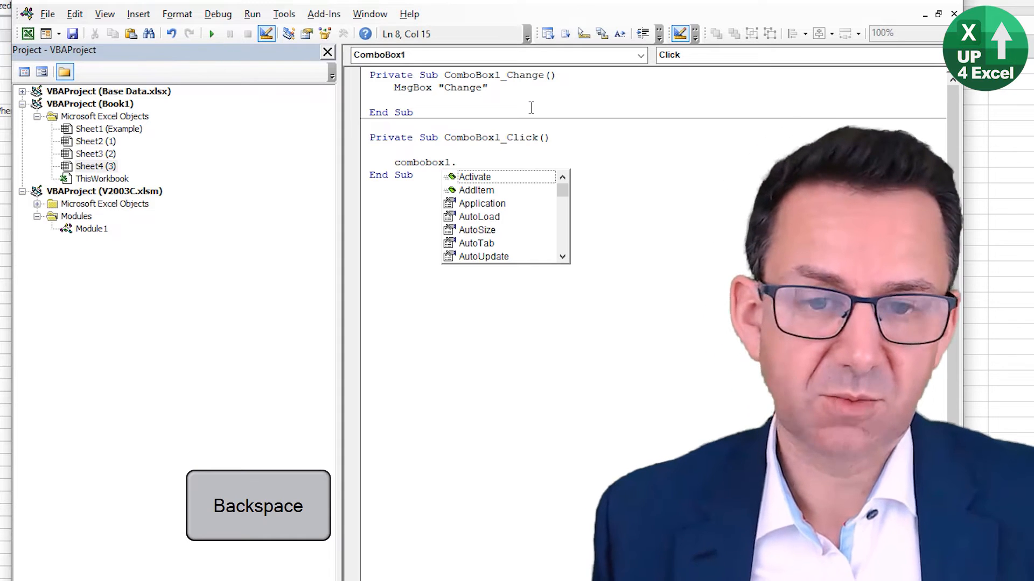
{"action": "type", "text": "ba"}
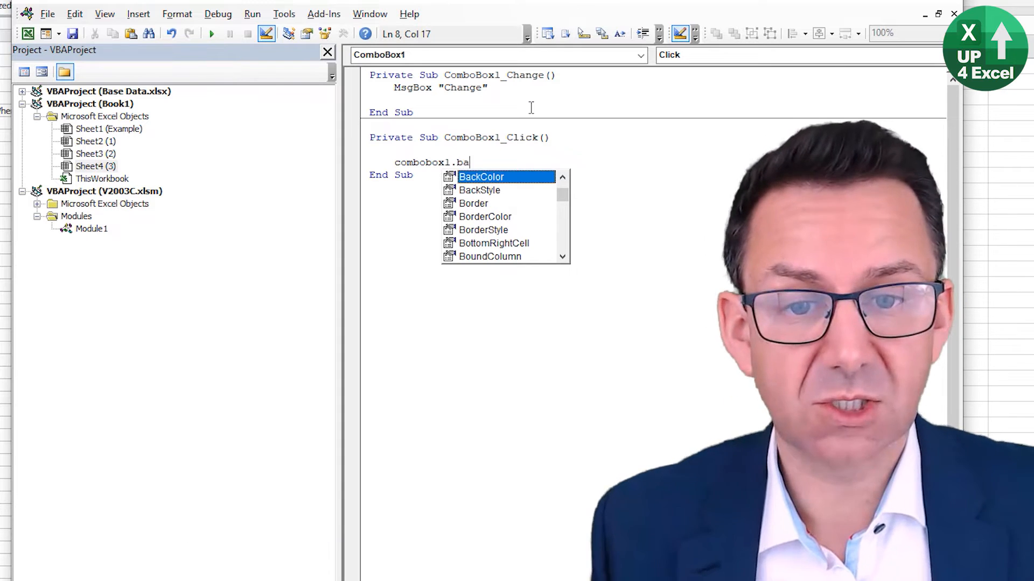
{"action": "key", "text": "Tab"}
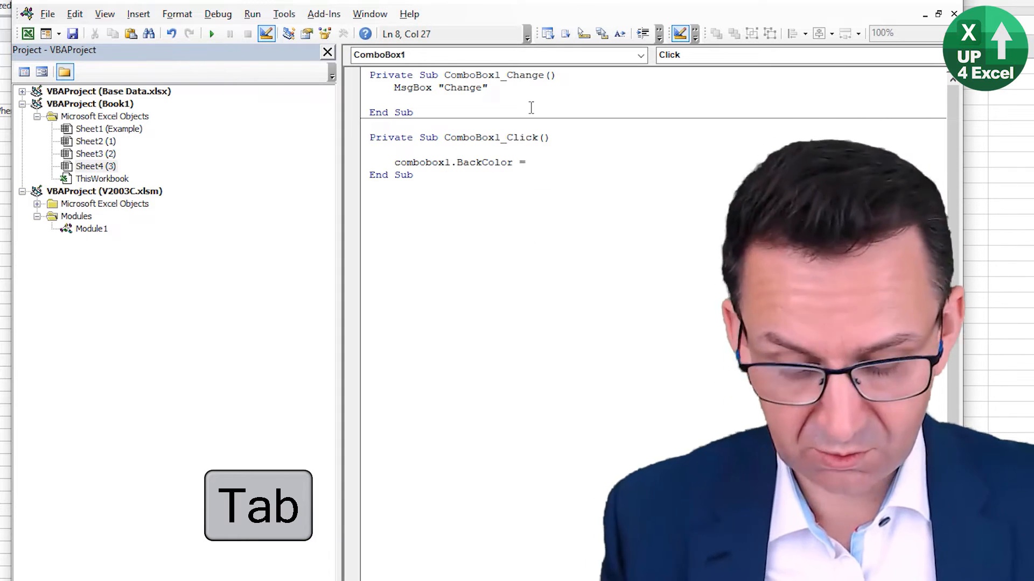
{"action": "key", "text": "ctrl+v"}
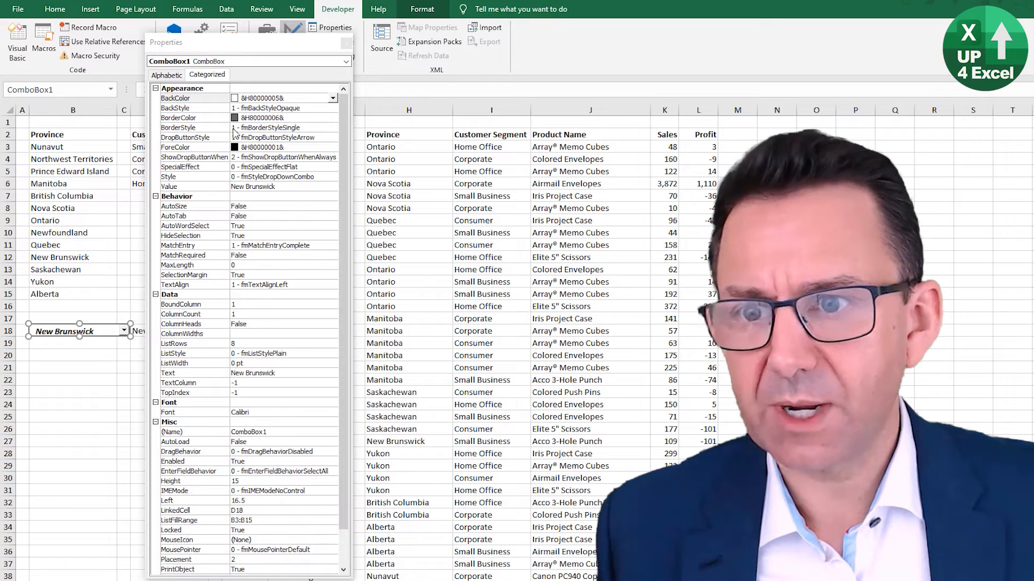
- Try system back colours on the combo box, keep grey, copy its colour code and return to the editor
{"action": "left_click", "coordinate": [342, 98]}
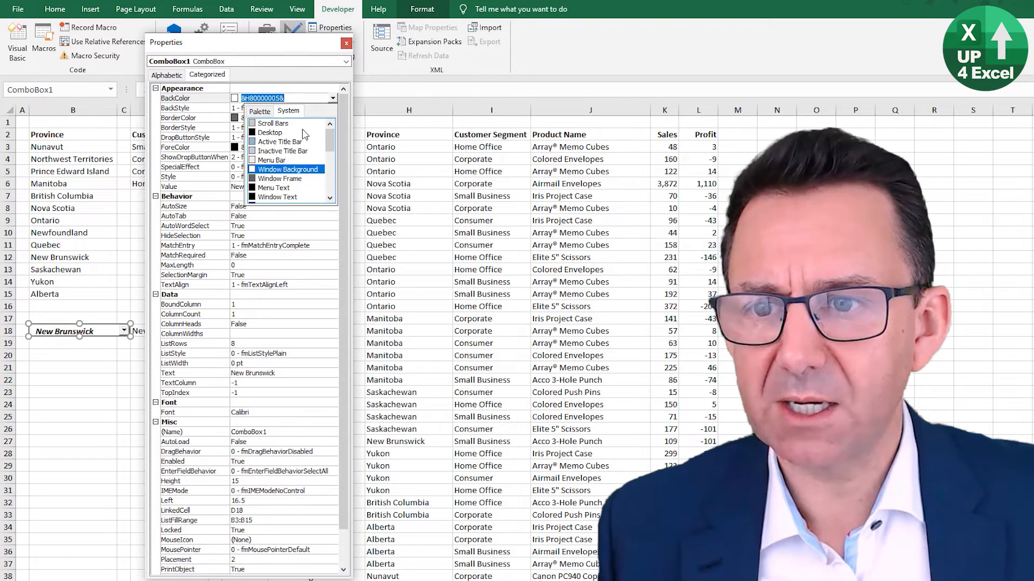
{"action": "left_click", "coordinate": [289, 169]}
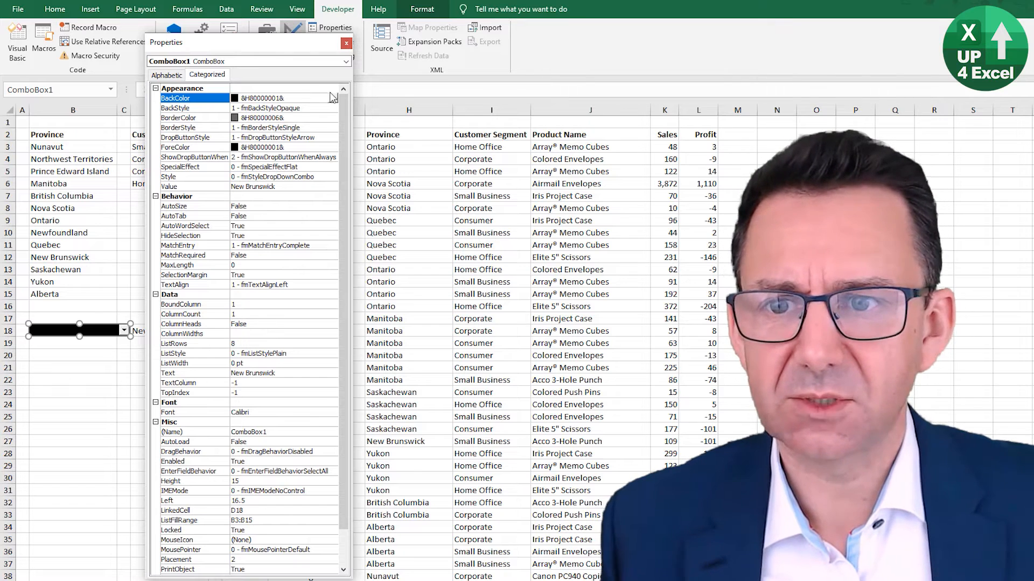
{"action": "left_click", "coordinate": [343, 98]}
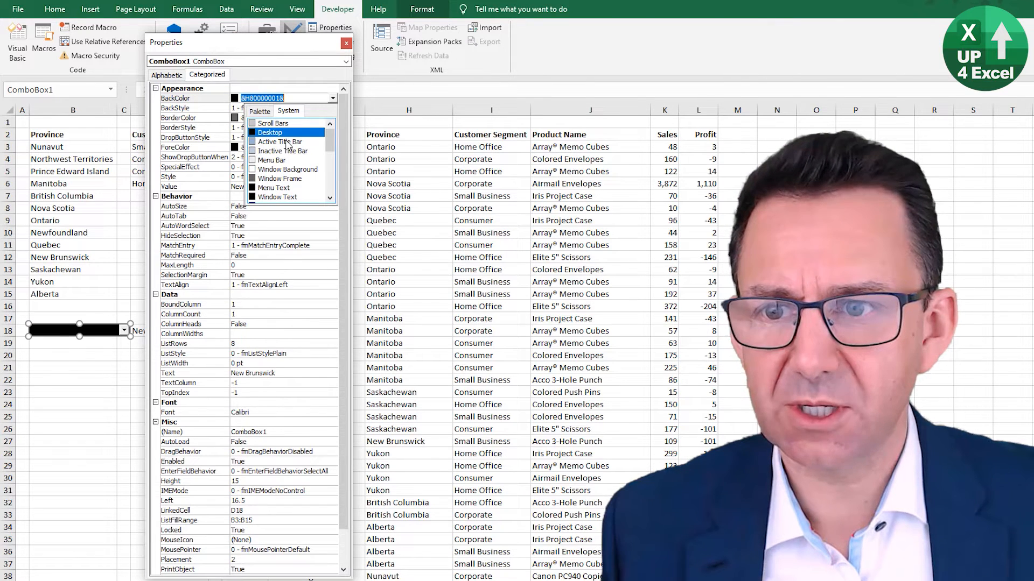
{"action": "left_click", "coordinate": [260, 110]}
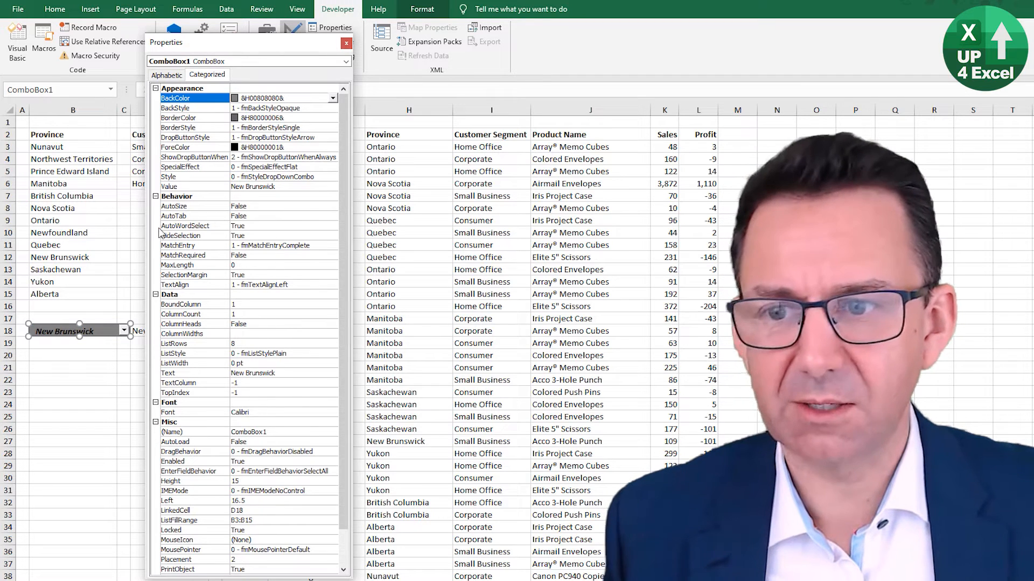
{"action": "mouse_move", "coordinate": [307, 115]}
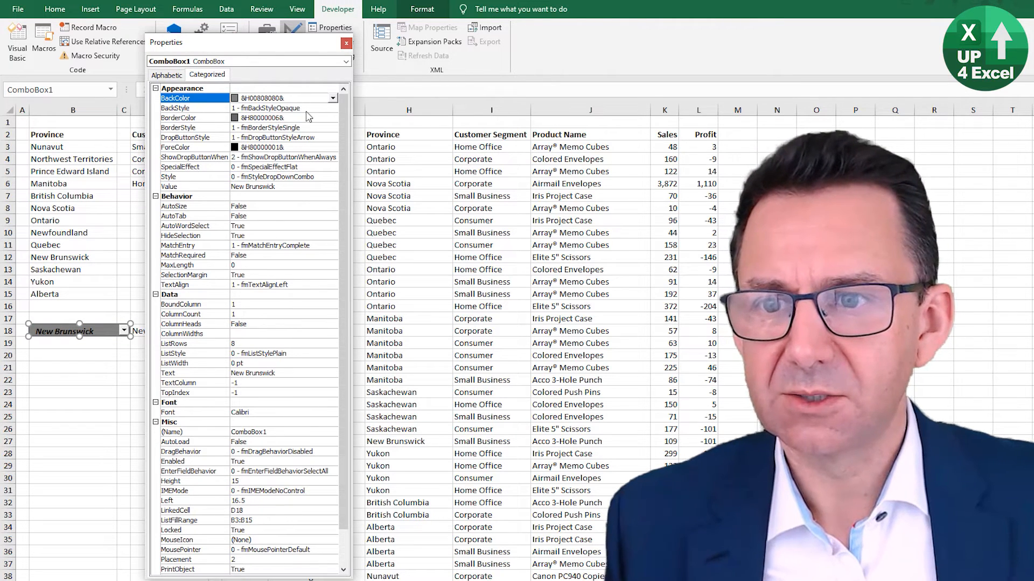
{"action": "left_click", "coordinate": [283, 98]}
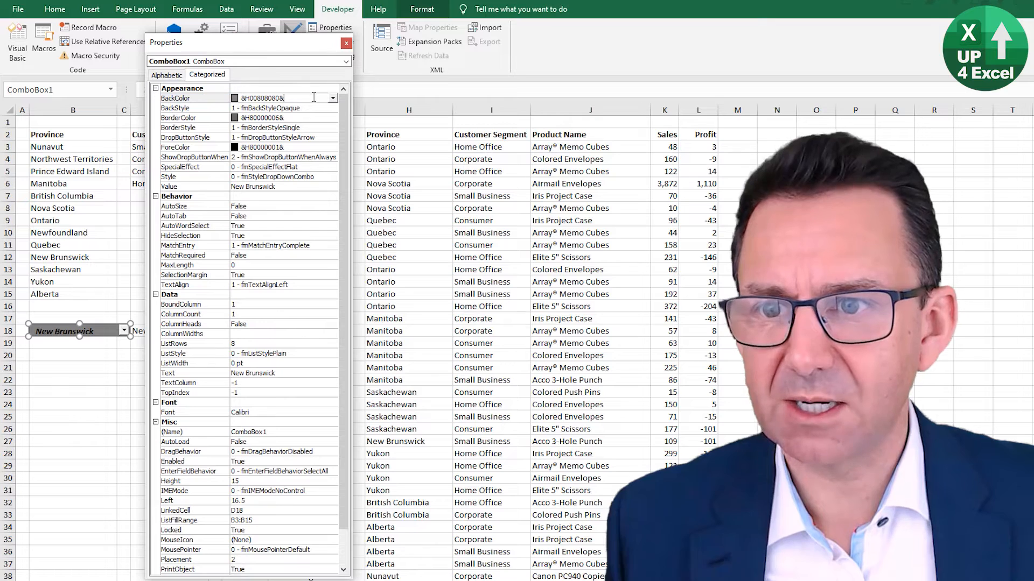
{"action": "key", "text": "alt+tab"}
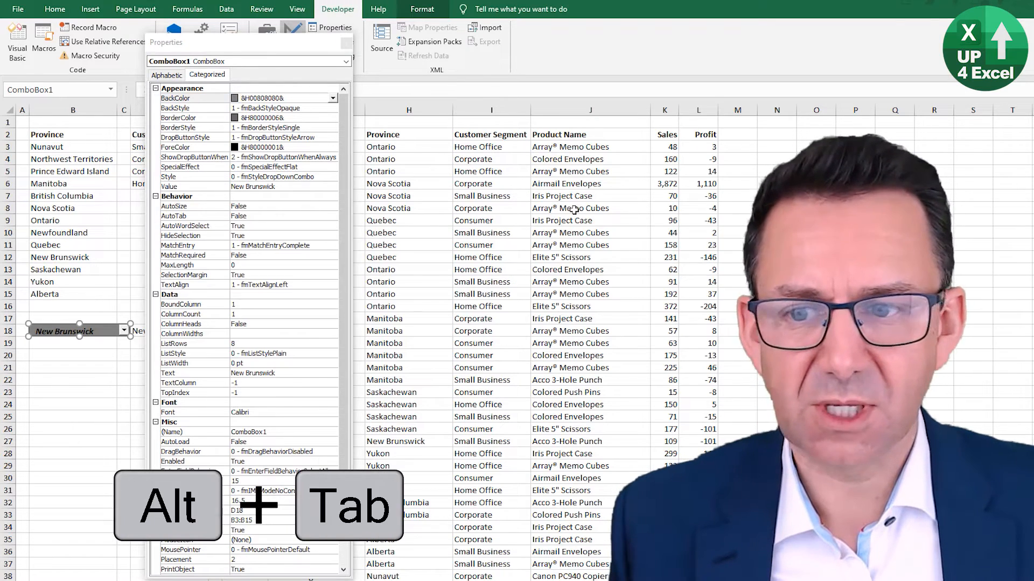
{"action": "key", "text": "alt+tab"}
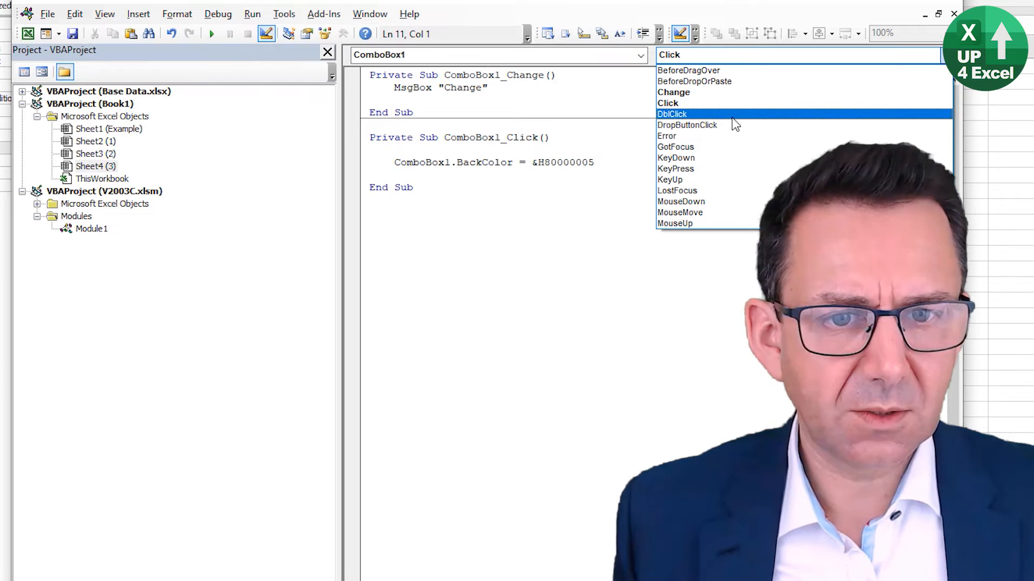
- Add a DropButtonClick handler beginning a ComboBox1.BackColor line
{"action": "left_click", "coordinate": [687, 125]}
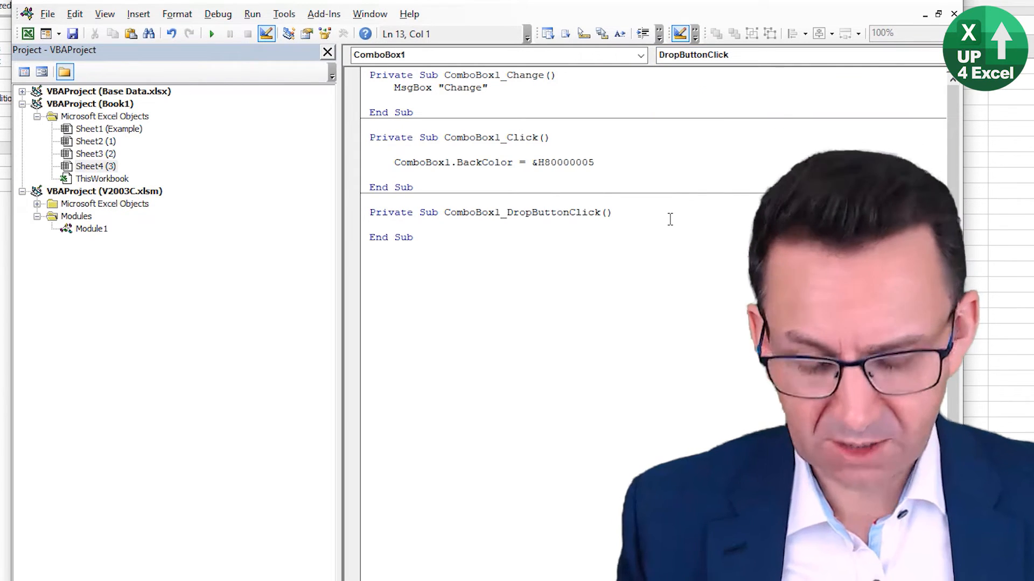
{"action": "key", "text": "Tab"}
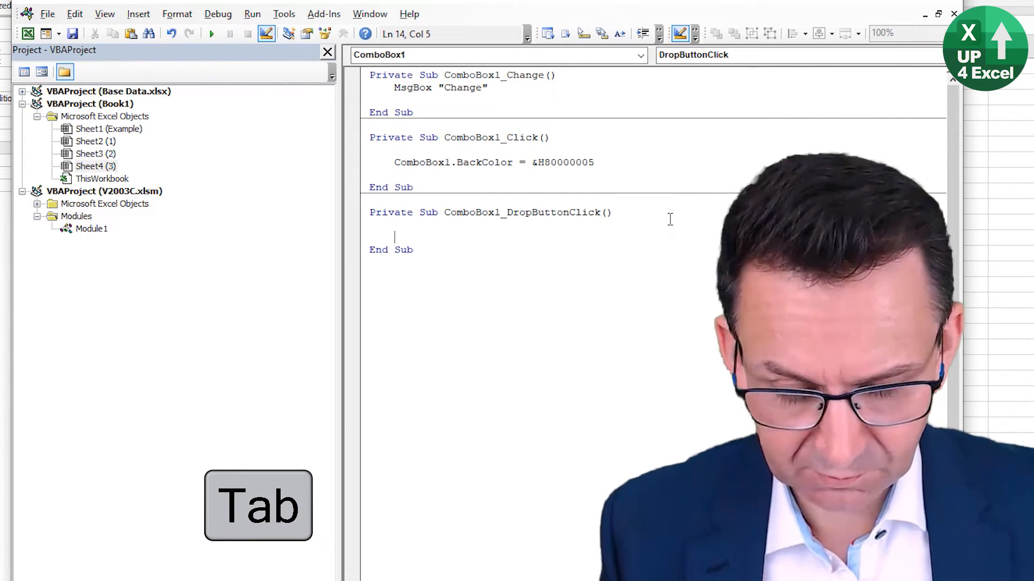
{"action": "type", "text": "combobox1."}
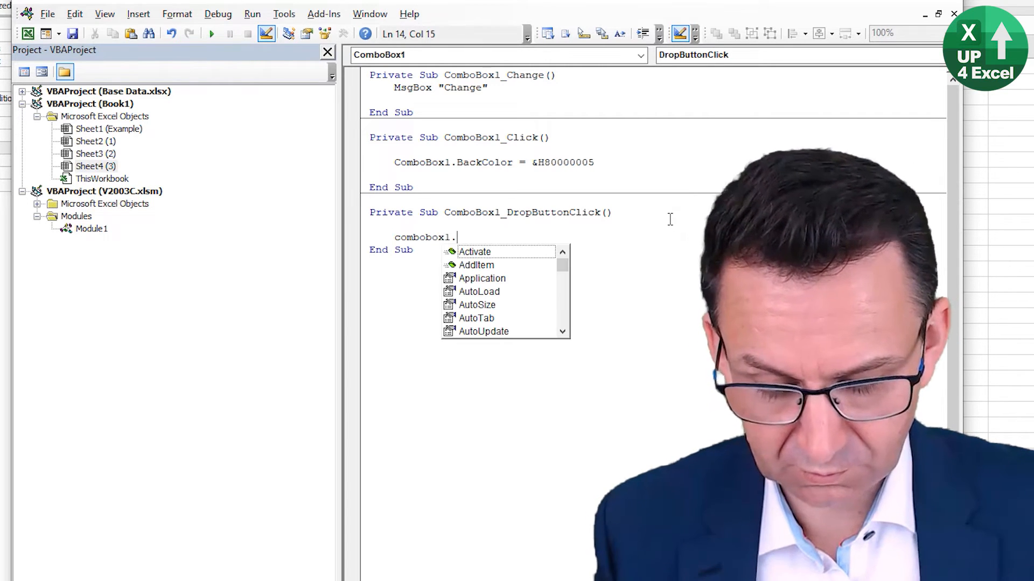
{"action": "type", "text": "b"}
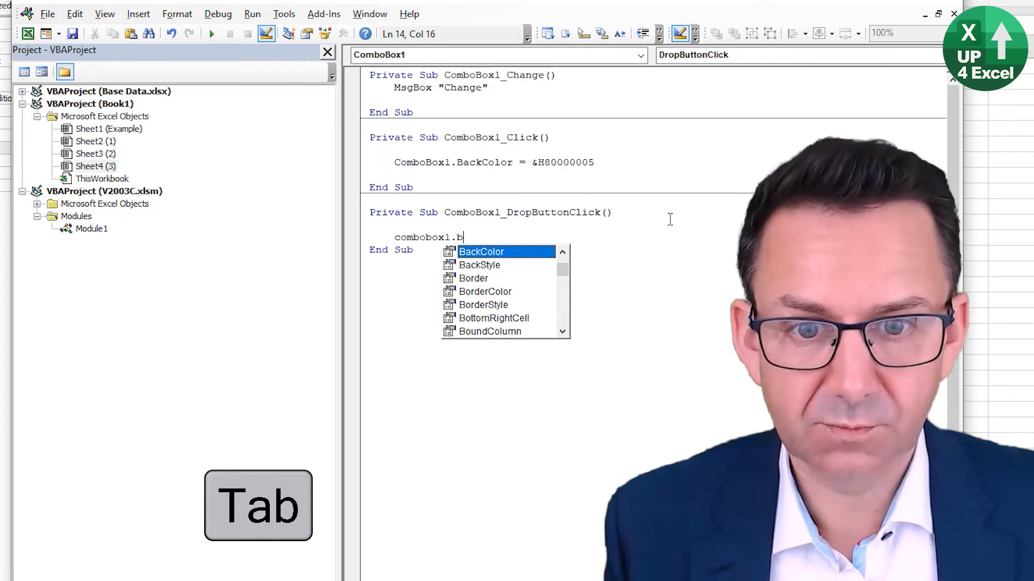
{"action": "key", "text": "Tab"}
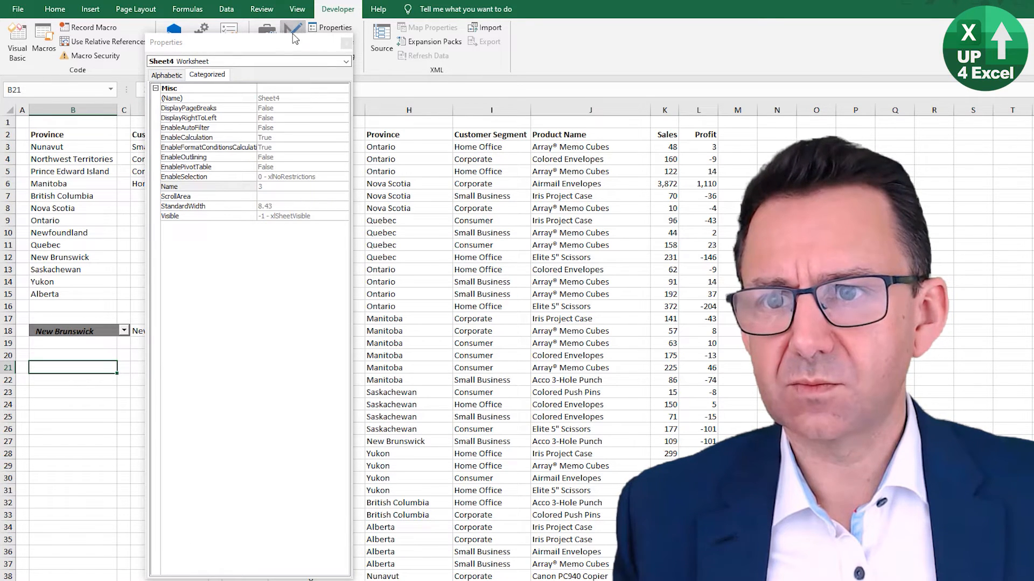
- Leave Design Mode and test the picker, choosing Yukon and dismissing each Change message
{"action": "left_click", "coordinate": [346, 42]}
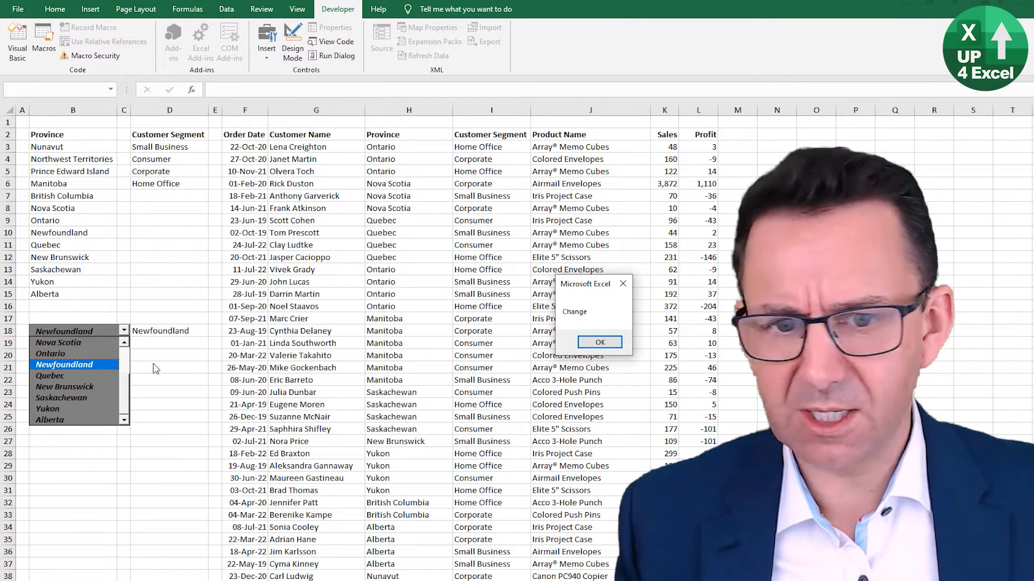
{"action": "left_click", "coordinate": [598, 343]}
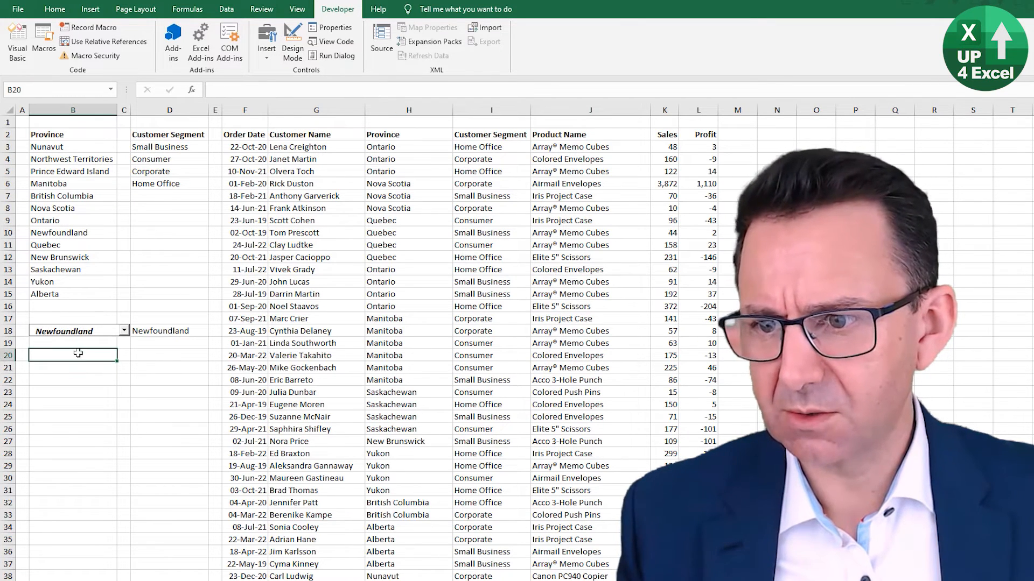
{"action": "left_click", "coordinate": [123, 331]}
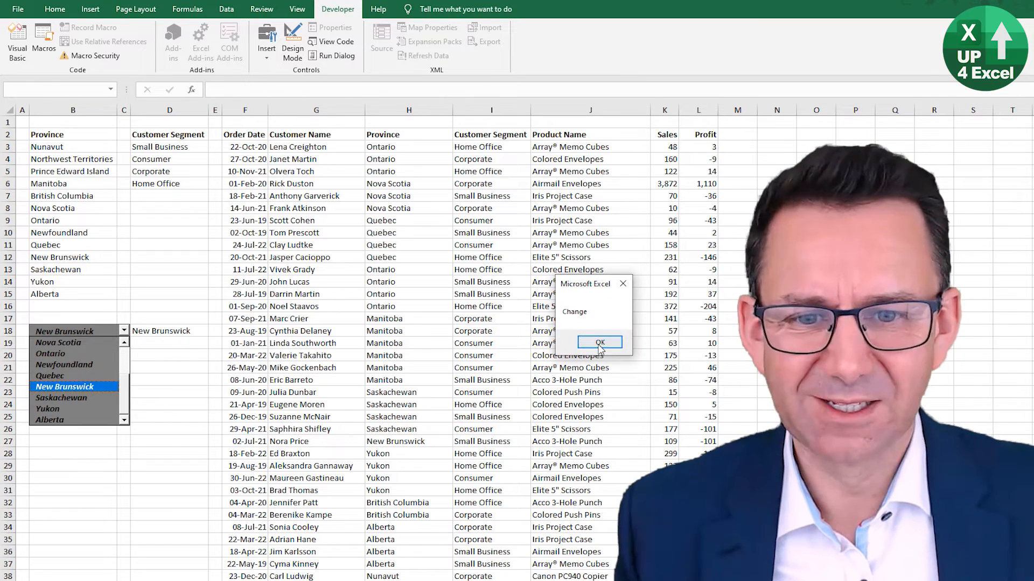
{"action": "left_click", "coordinate": [598, 342]}
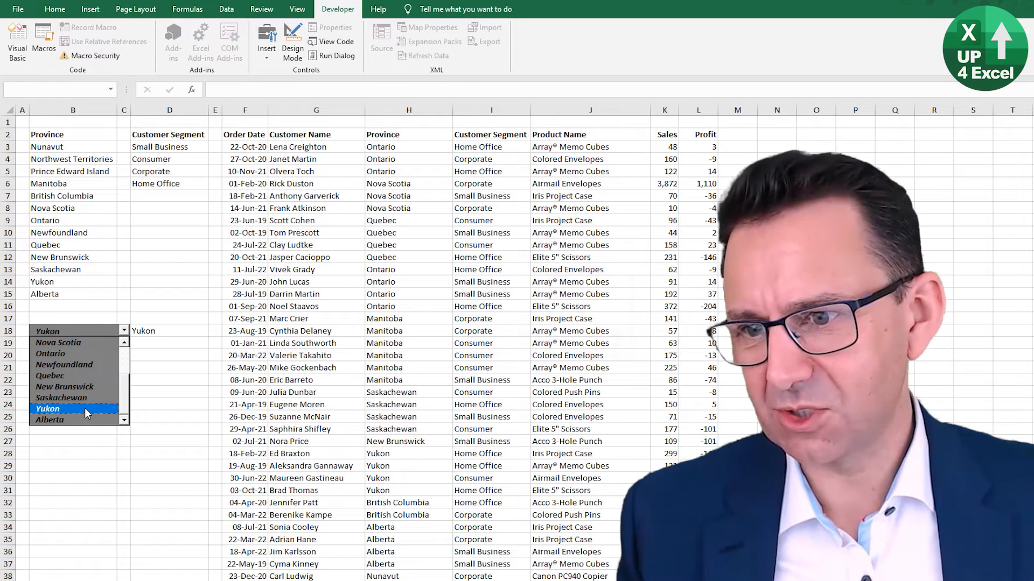
{"action": "left_click", "coordinate": [46, 409]}
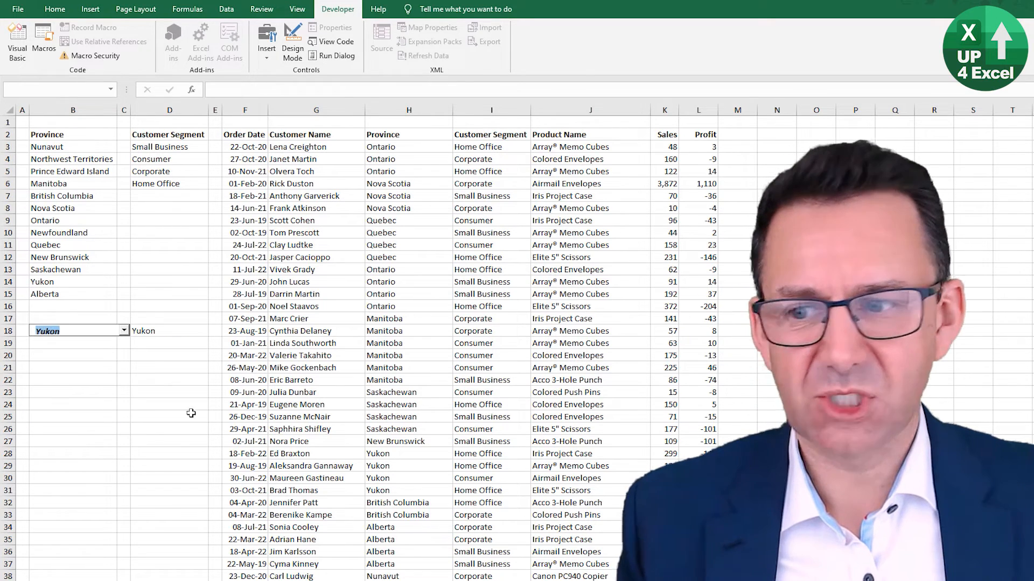
{"action": "left_click", "coordinate": [73, 380]}
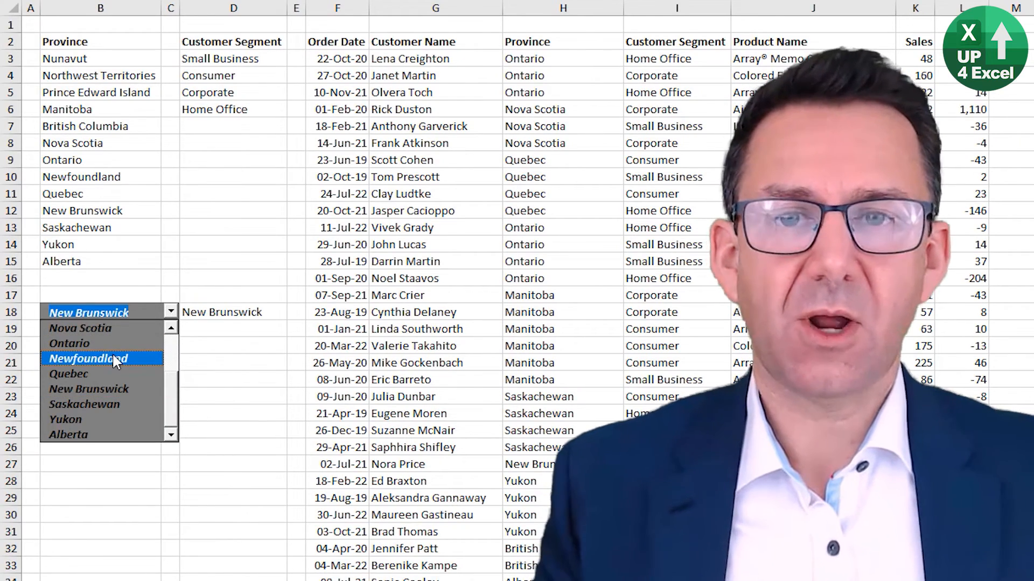
- Pick Newfoundland then New Brunswick from the picker, echoing each in D18
{"action": "left_click", "coordinate": [84, 357]}
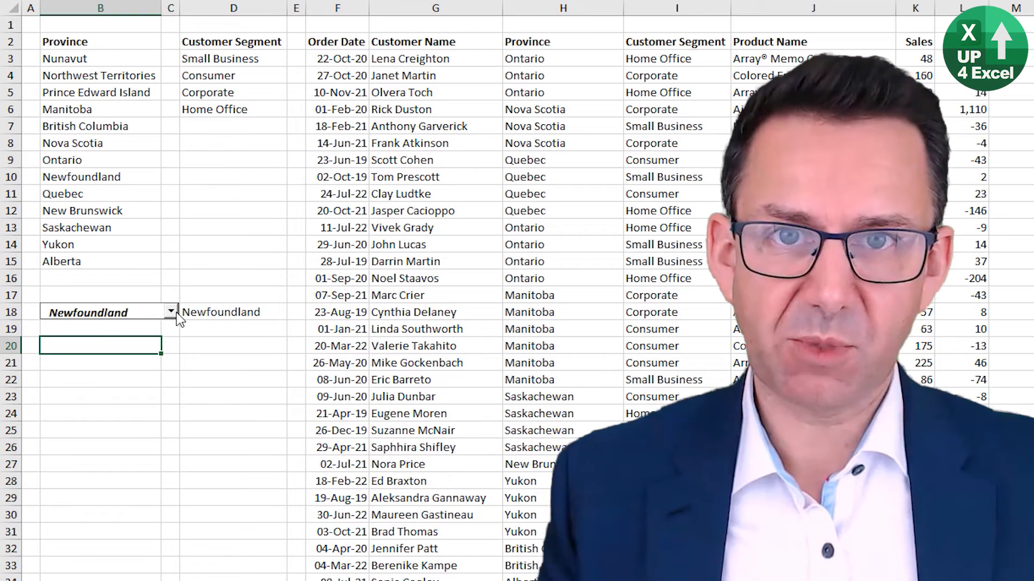
{"action": "left_click", "coordinate": [171, 310]}
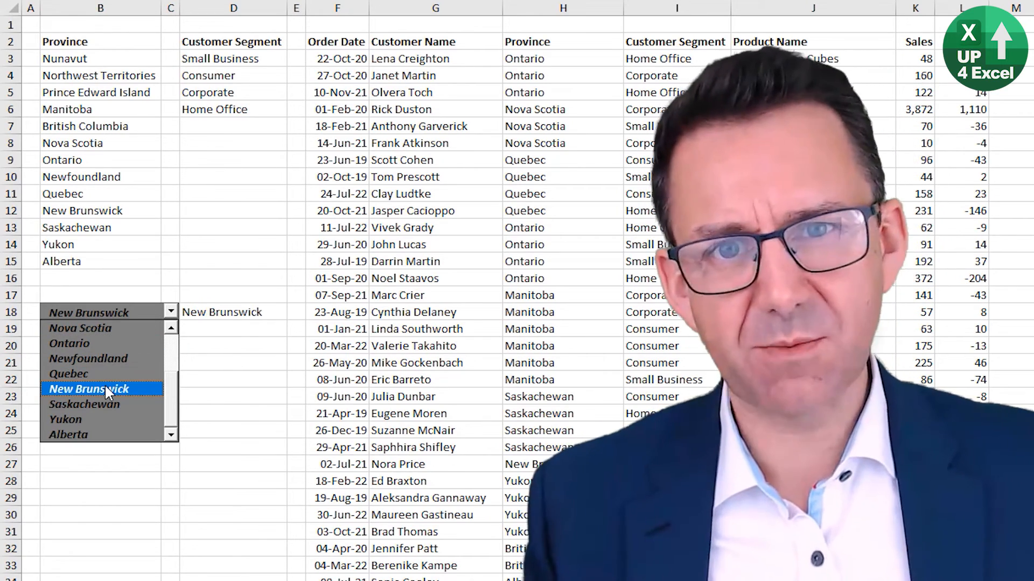
{"action": "left_click", "coordinate": [89, 389]}
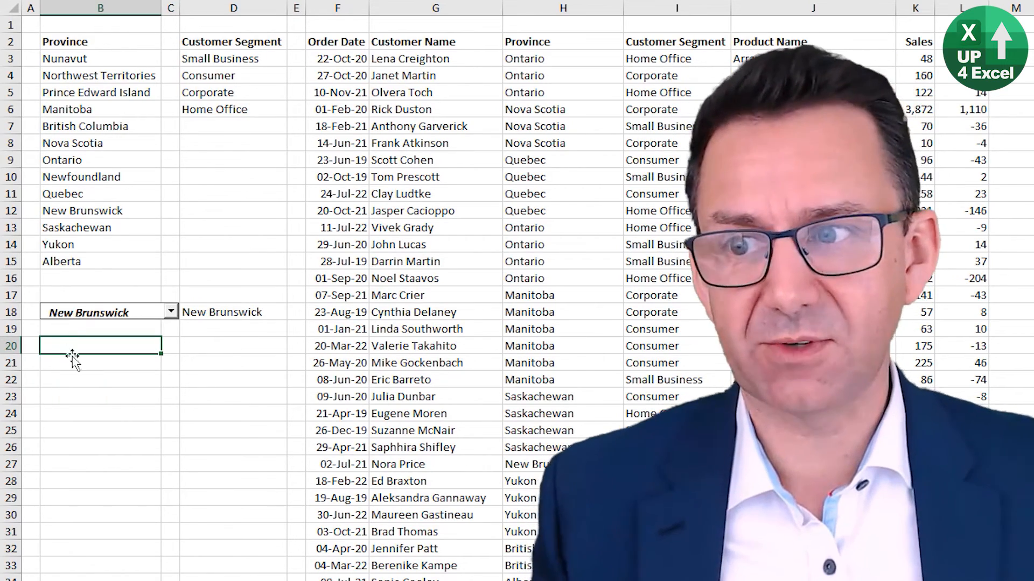
{"action": "left_click", "coordinate": [171, 311]}
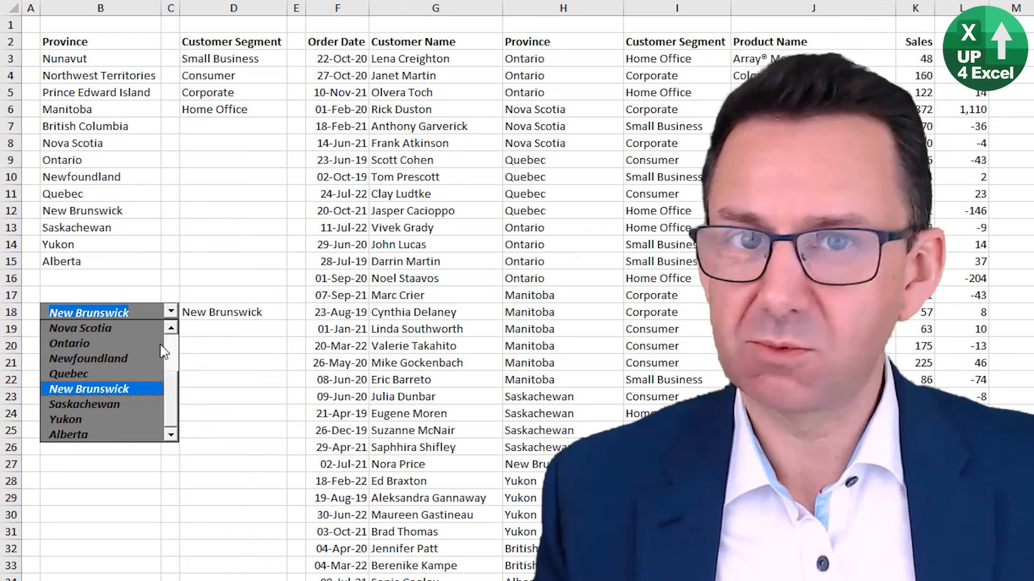